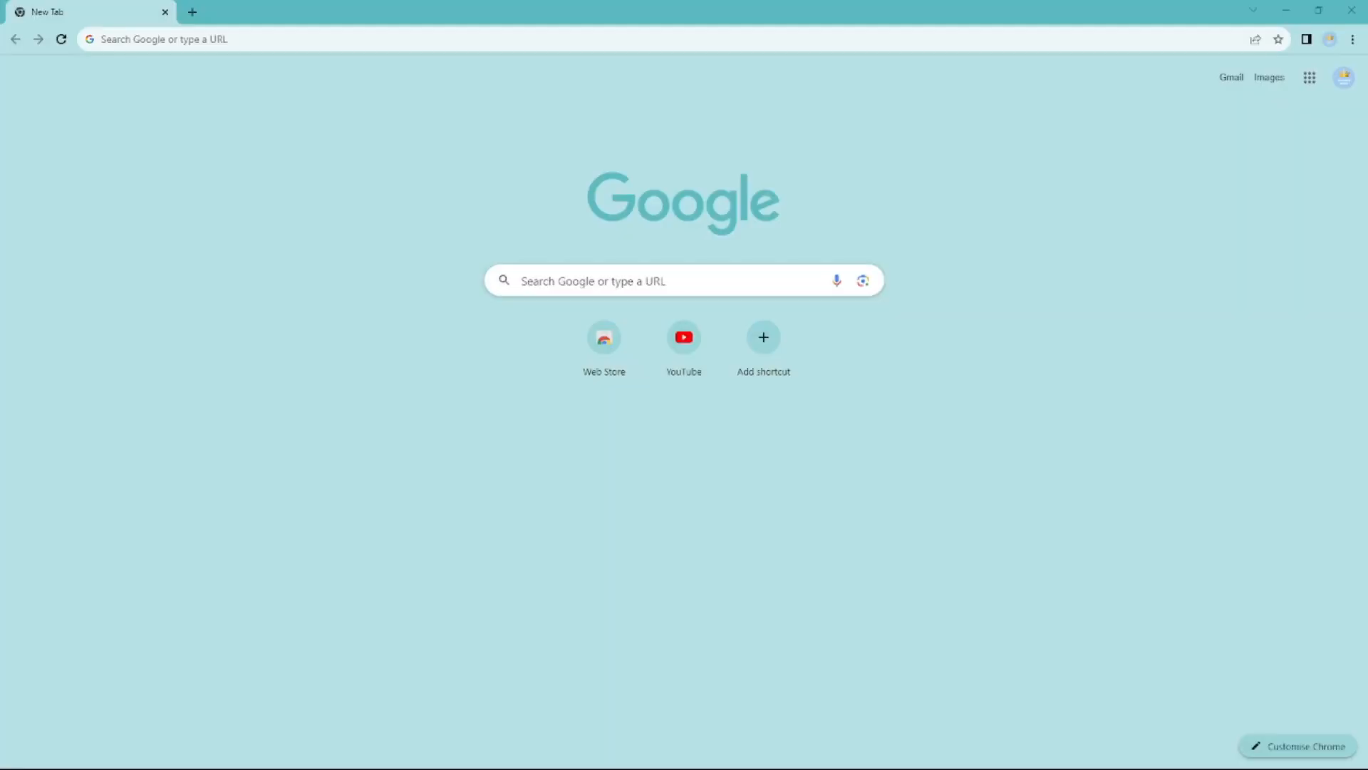
Step: Search Google for 'mee6'
left_click(646, 280)
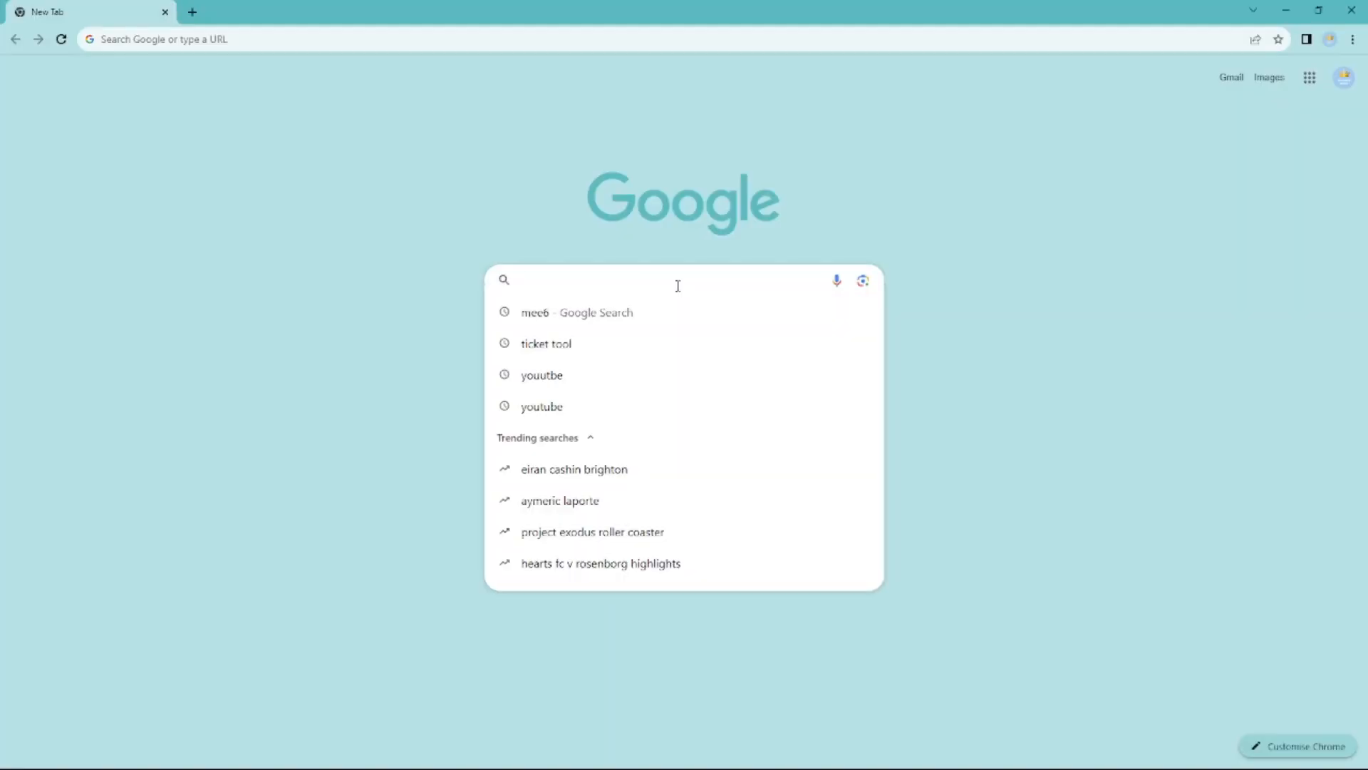
type("mee6")
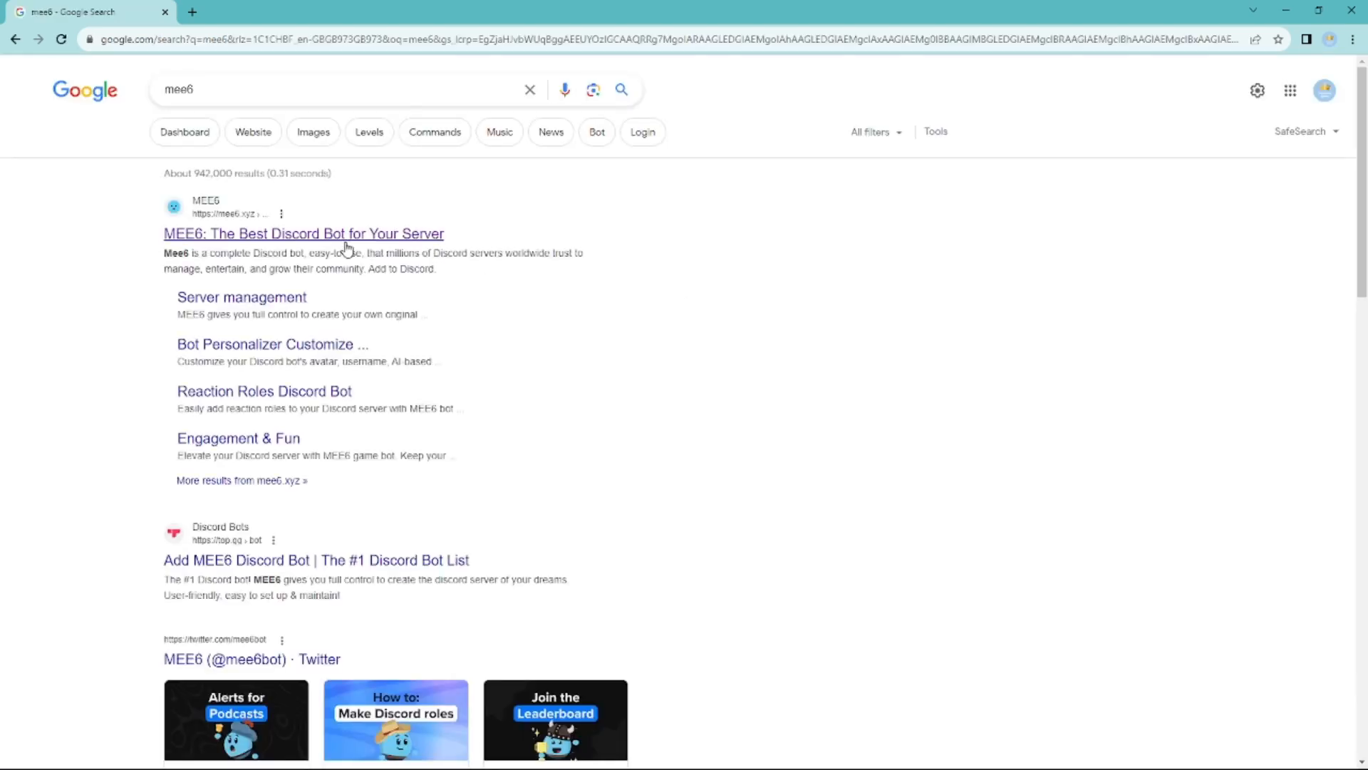
Step: Open the MEE6 site, go to the dashboard, and select the Template server
left_click(303, 233)
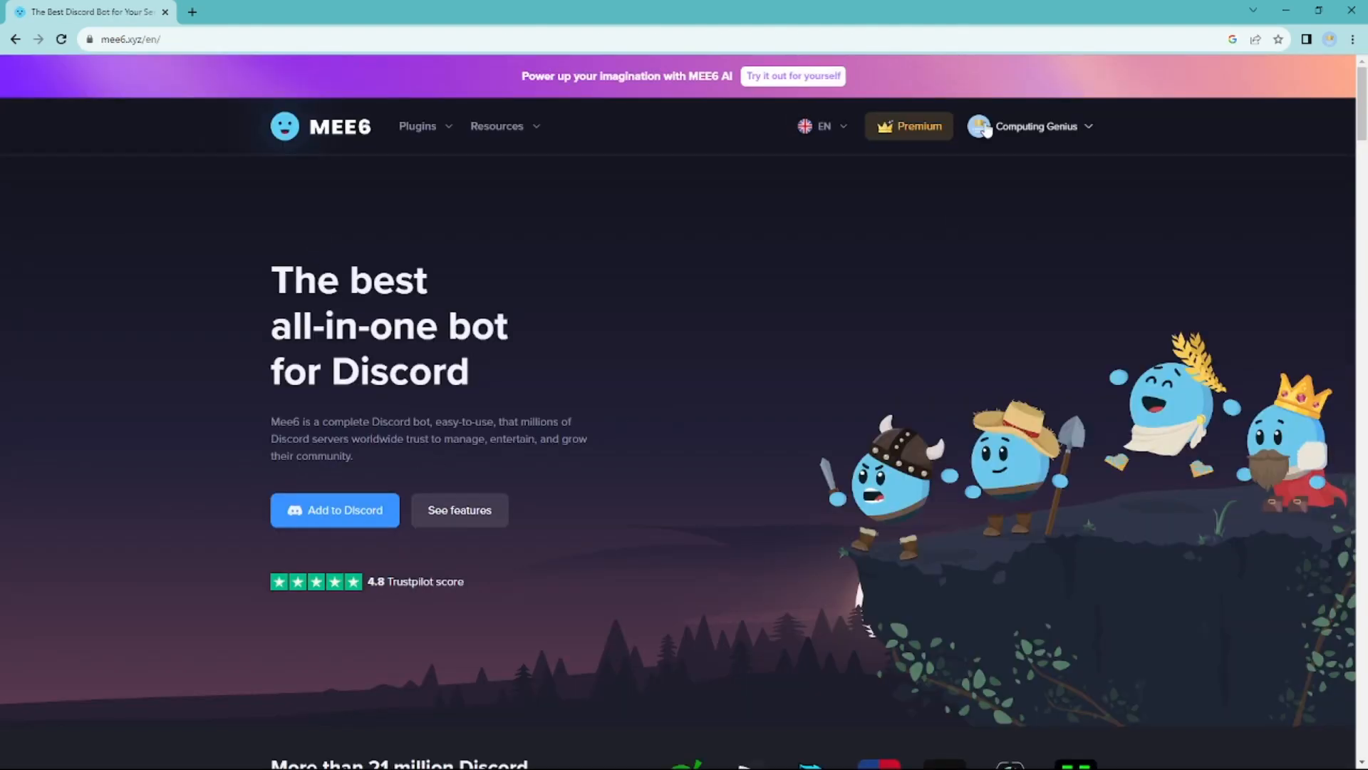
mouse_move(1033, 253)
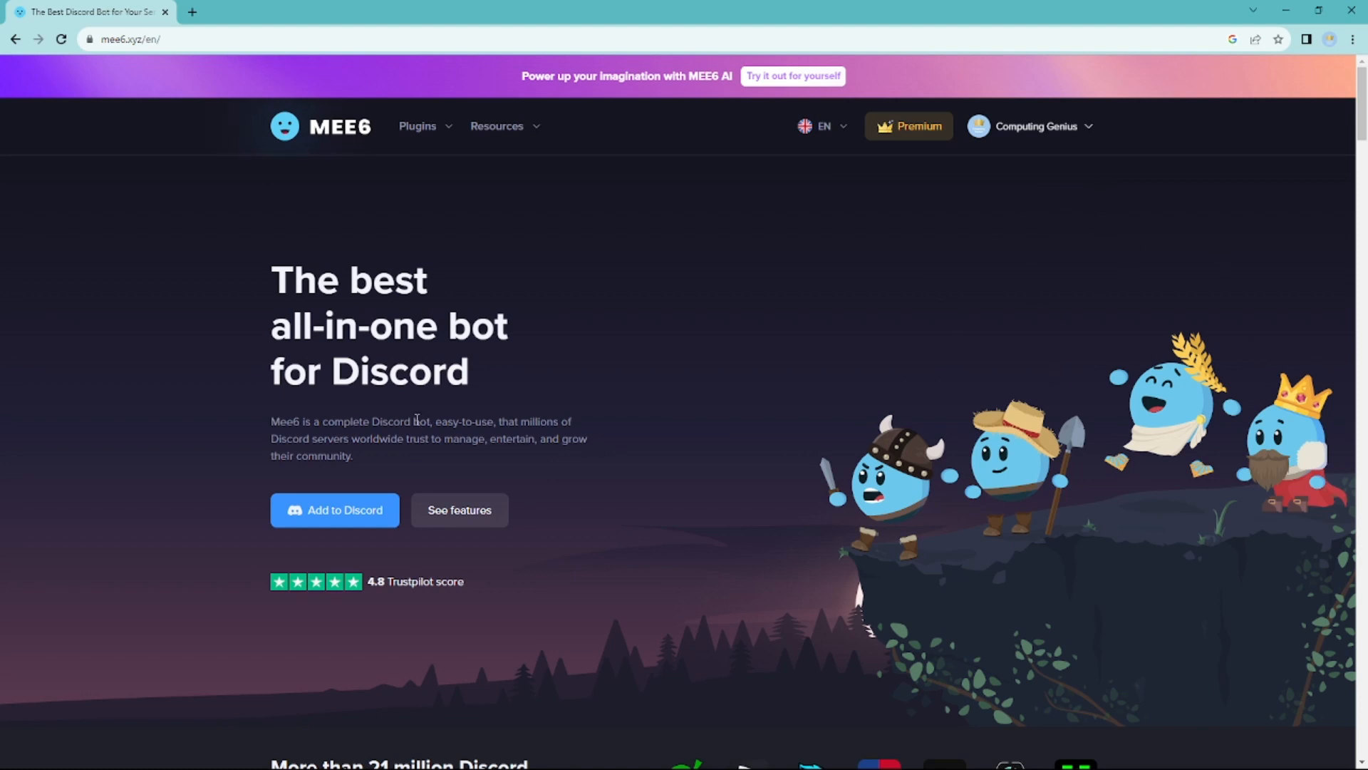
left_click(334, 509)
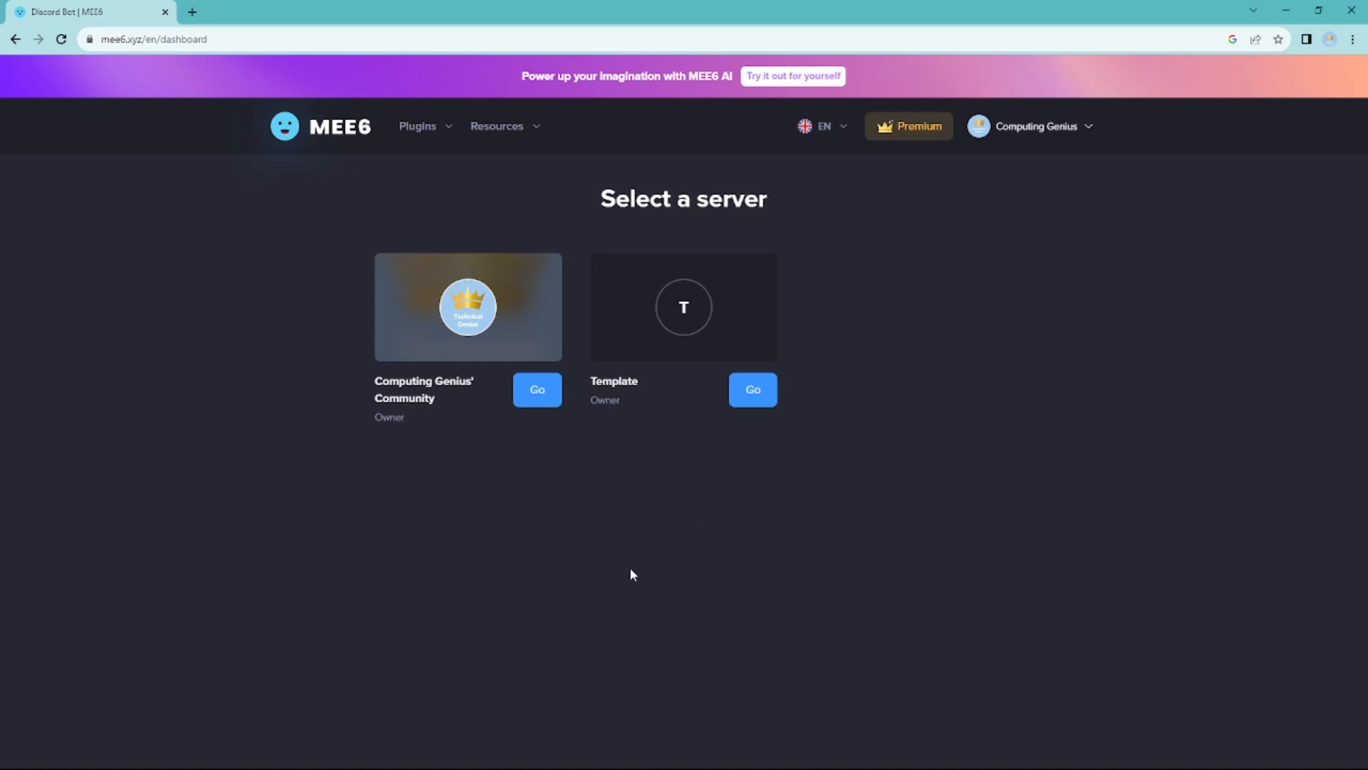
mouse_move(782, 341)
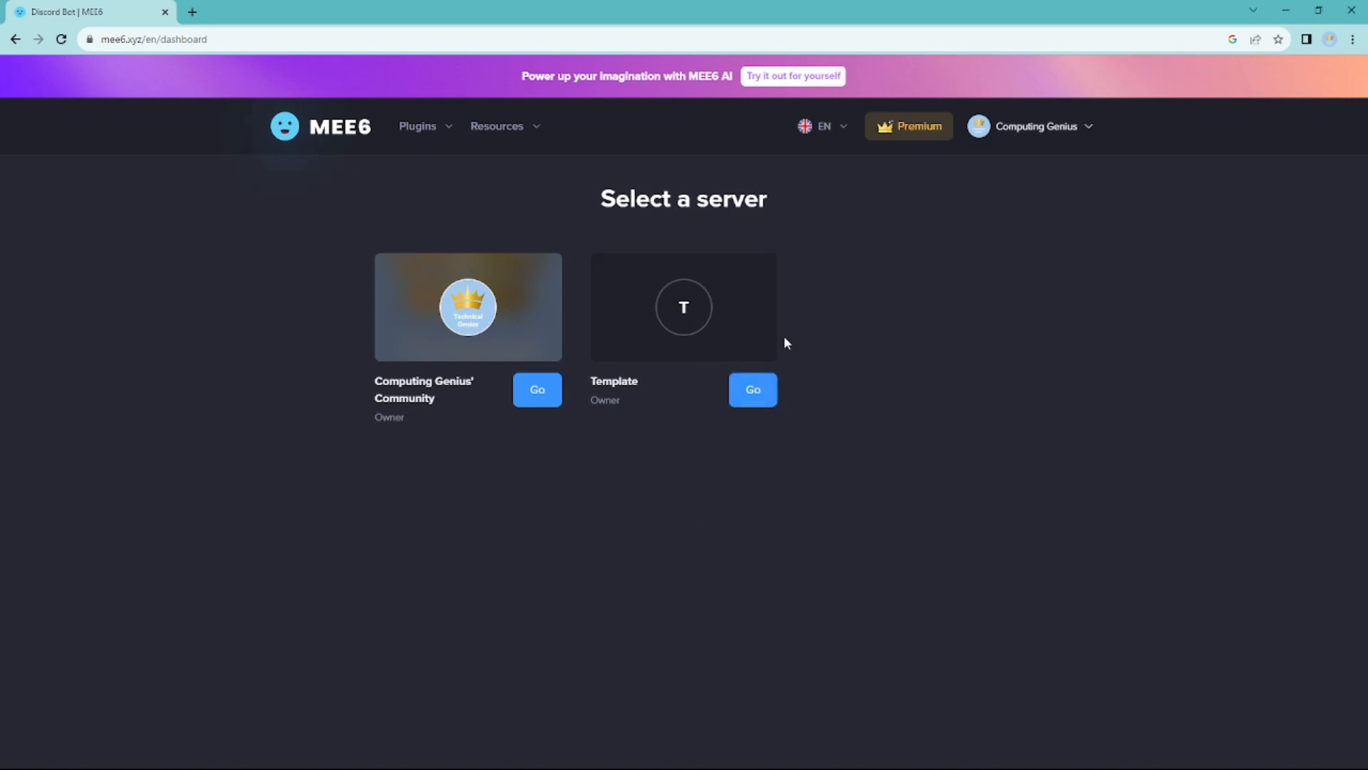
mouse_move(731, 421)
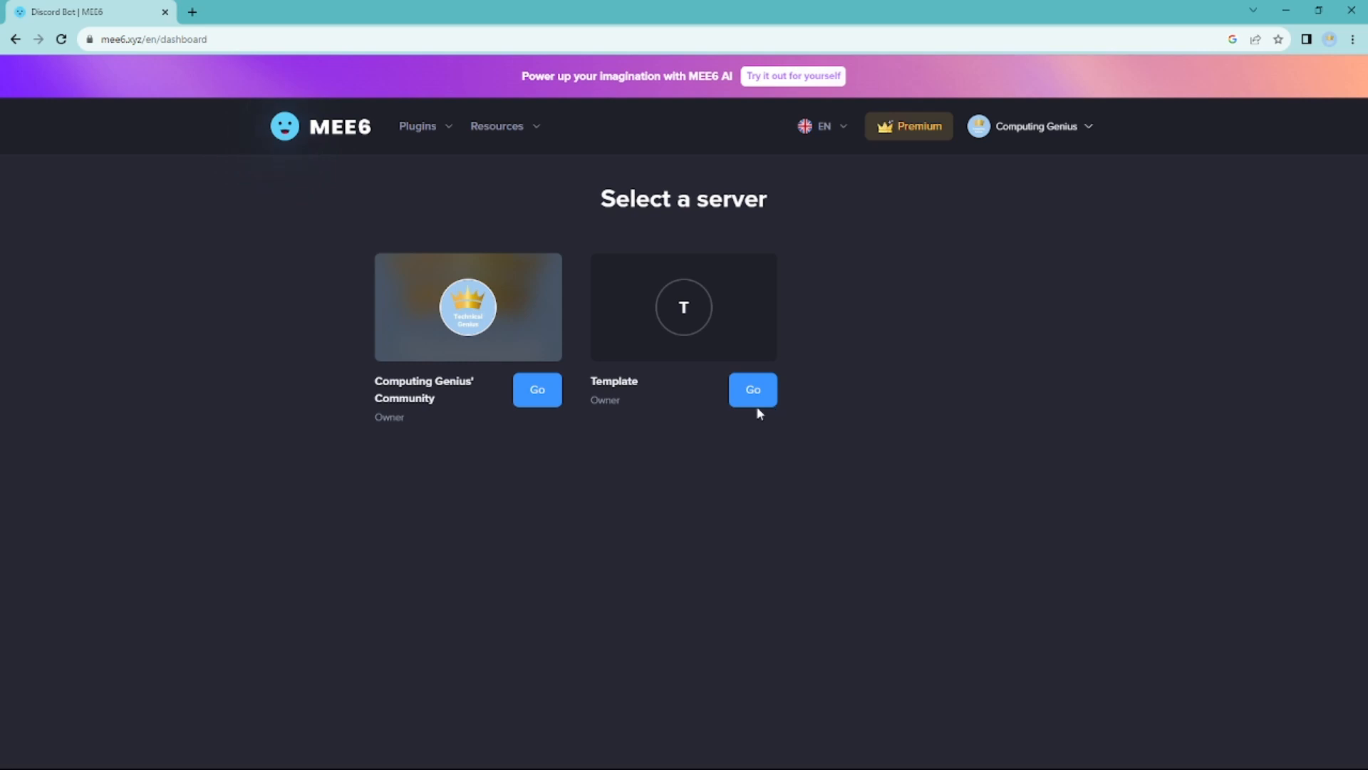
left_click(751, 389)
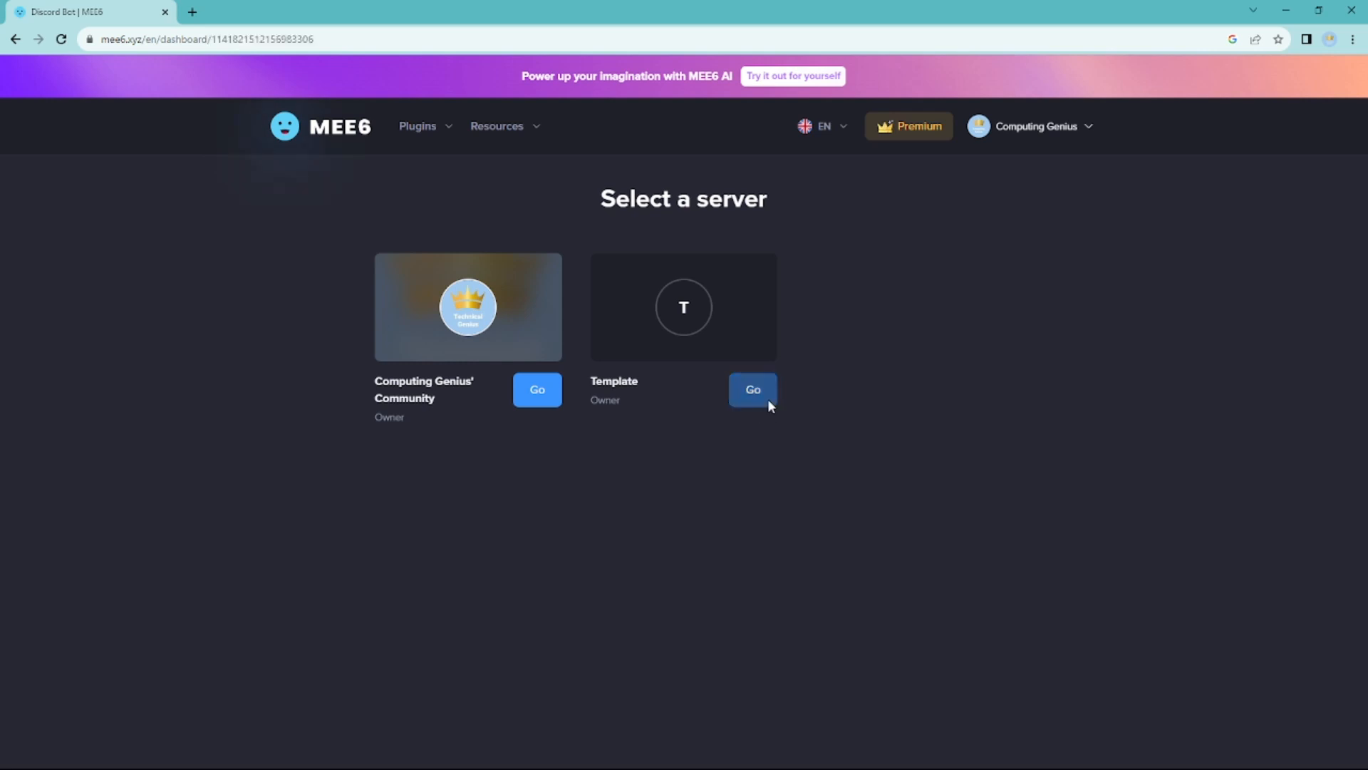
Step: Enable the Ticketing plugin on the Template server and confirm activation
left_click(753, 389)
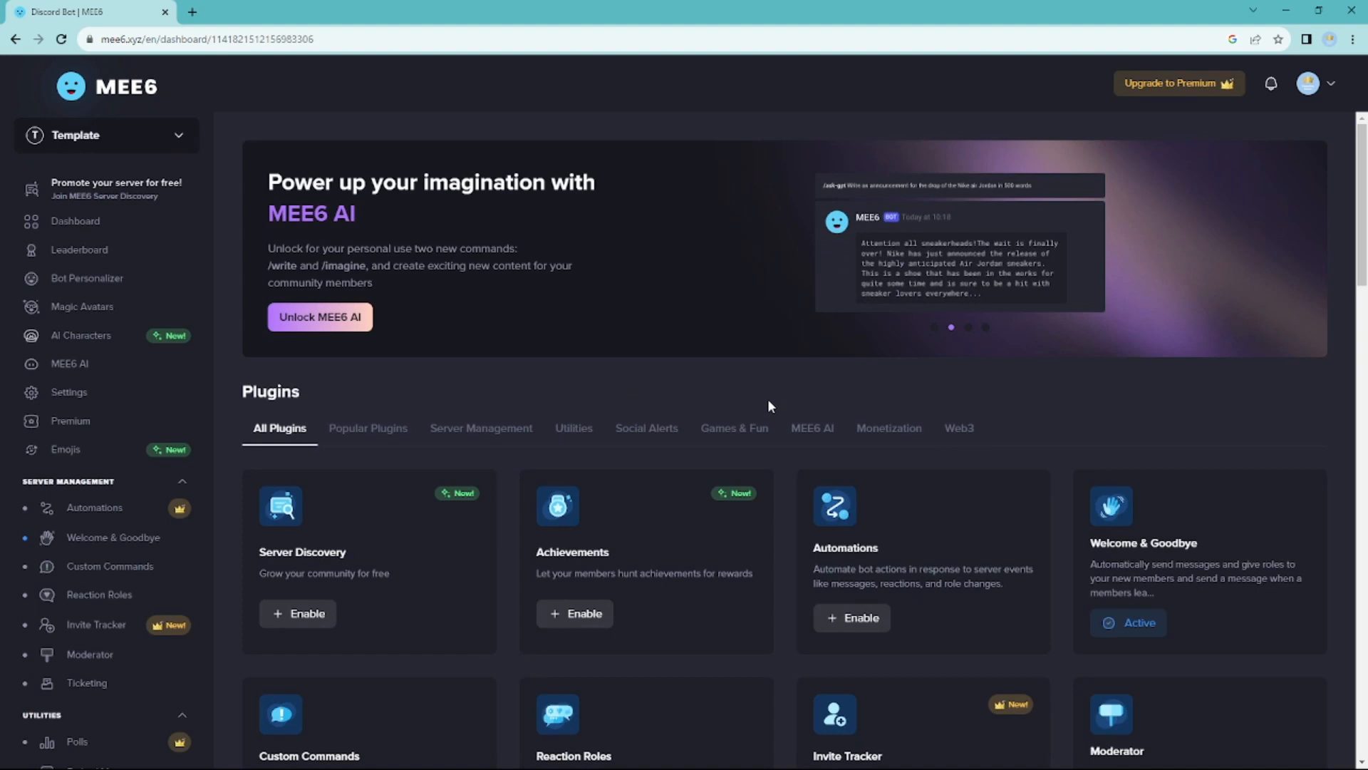
scroll("down", 3)
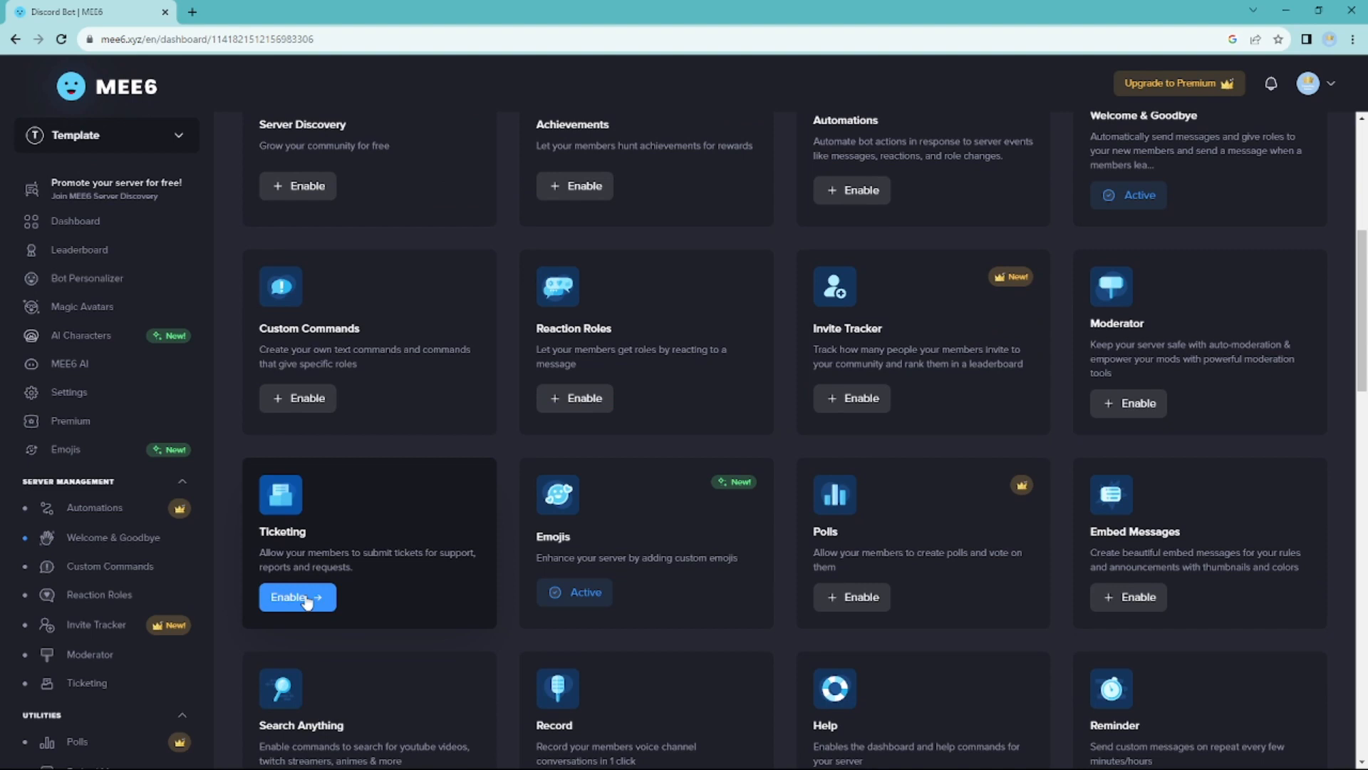
left_click(296, 597)
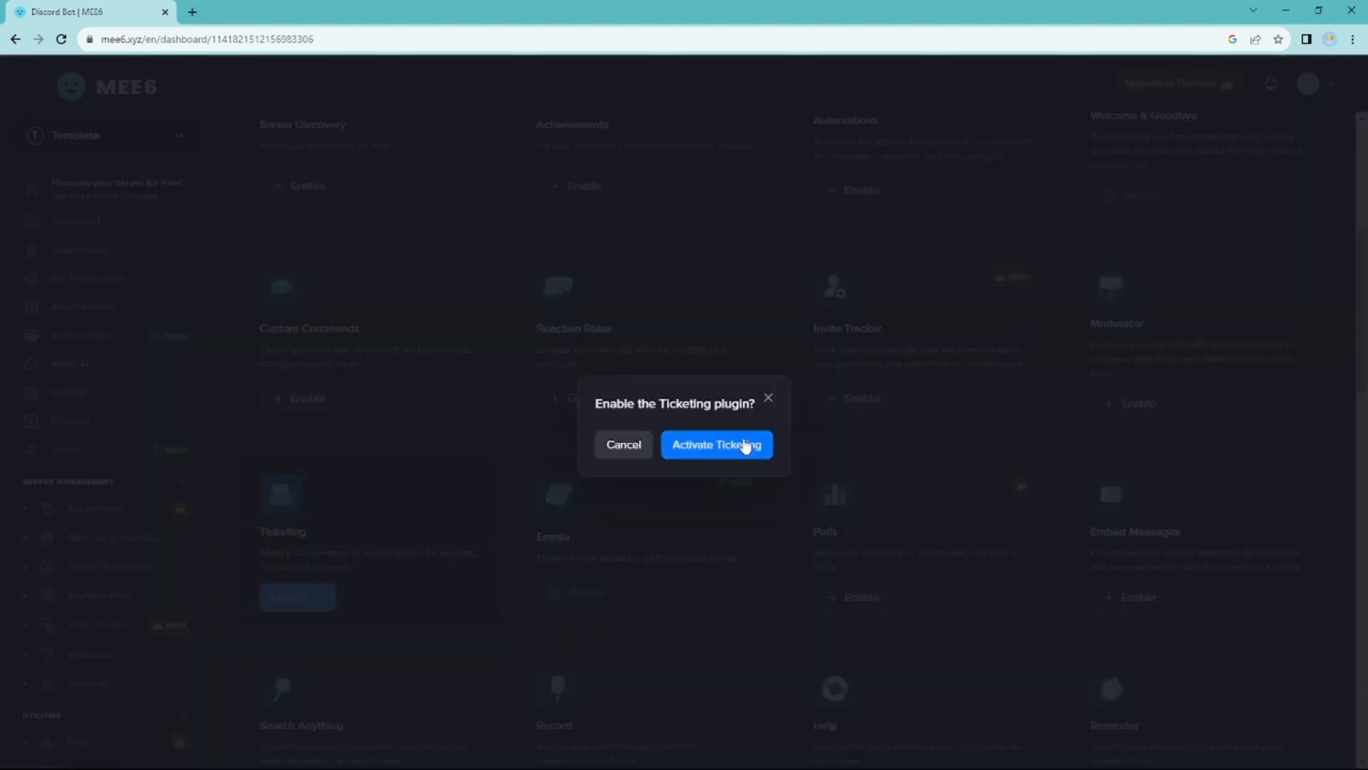
left_click(716, 444)
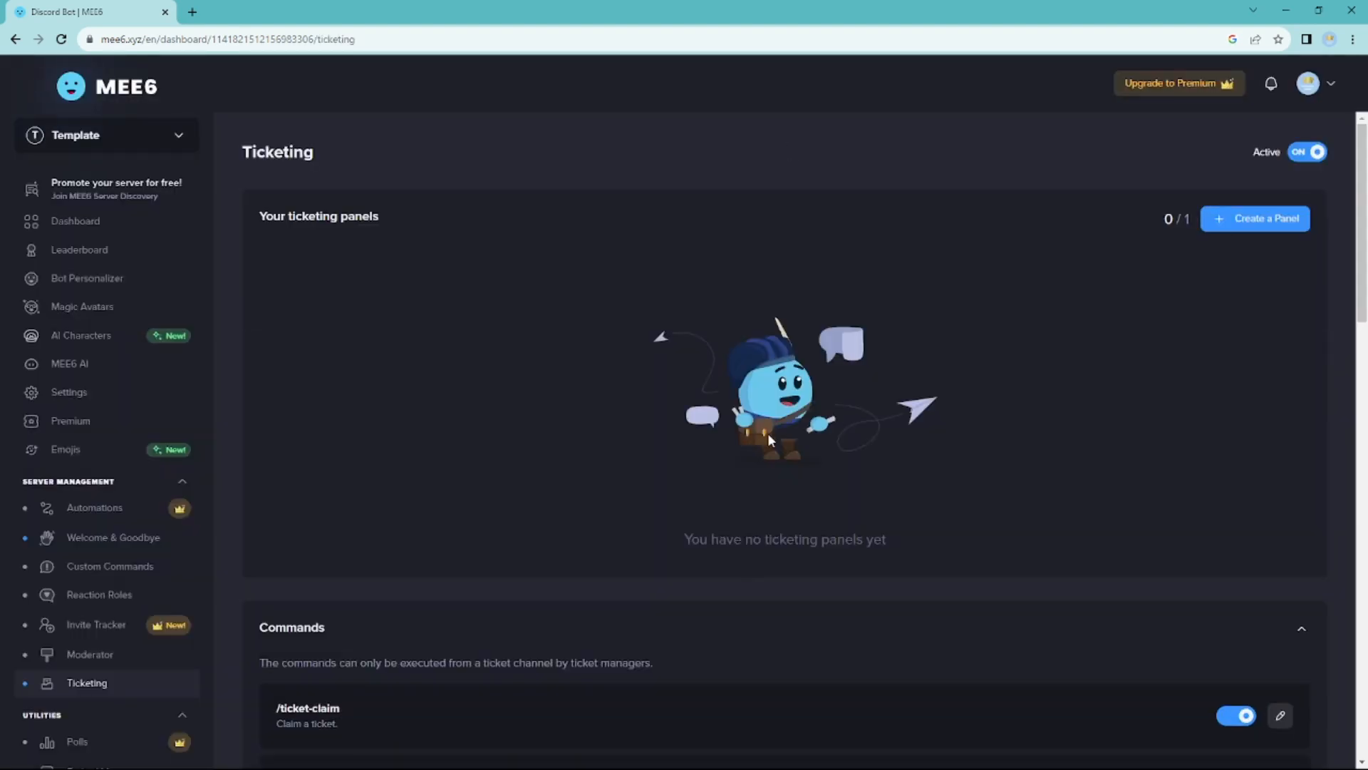
mouse_move(1215, 268)
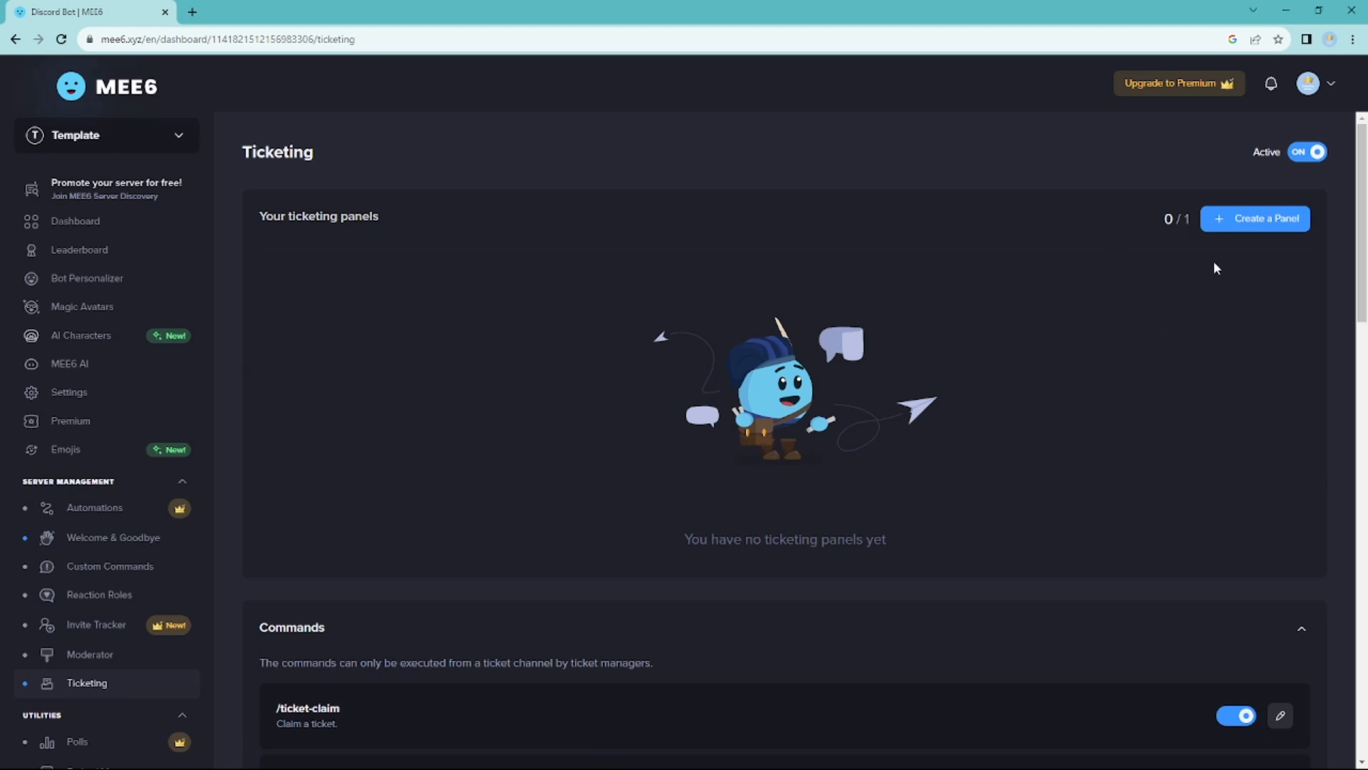
mouse_move(1255, 218)
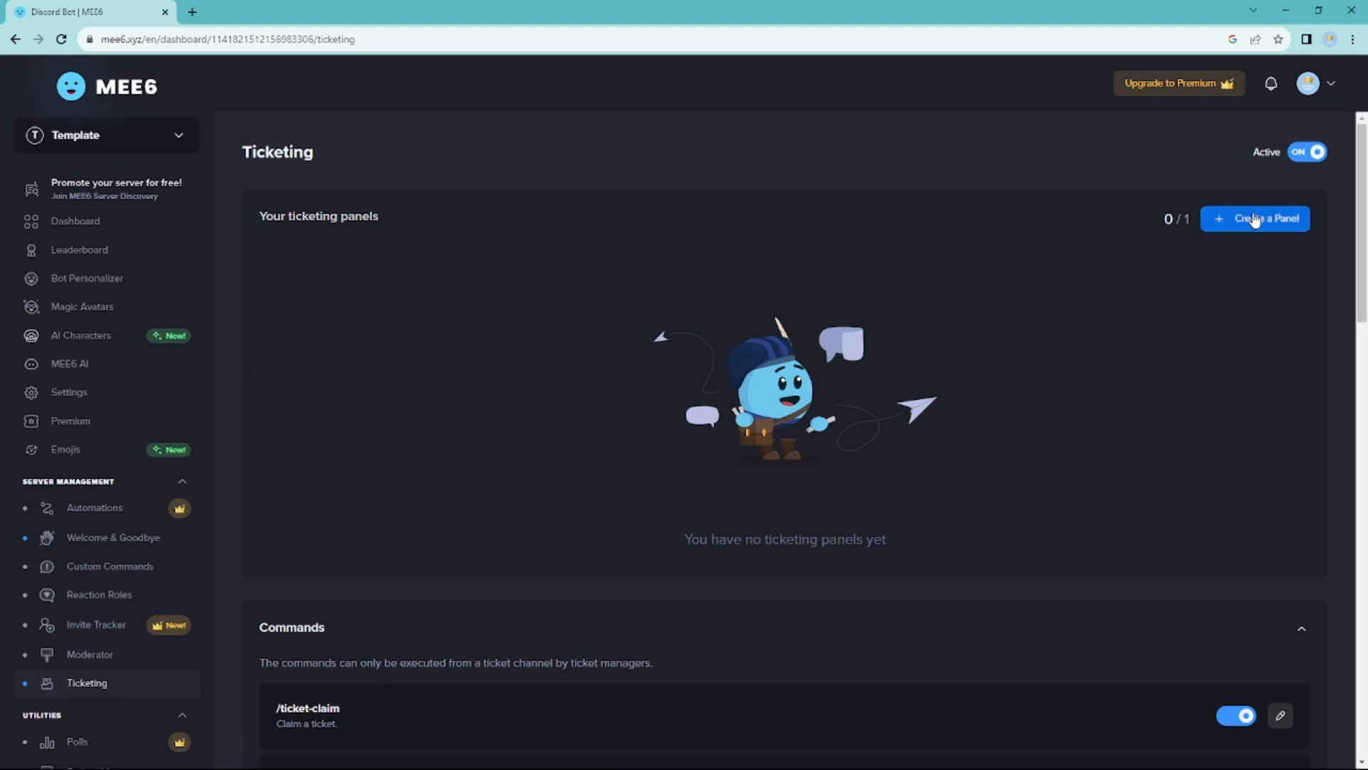
left_click(1255, 218)
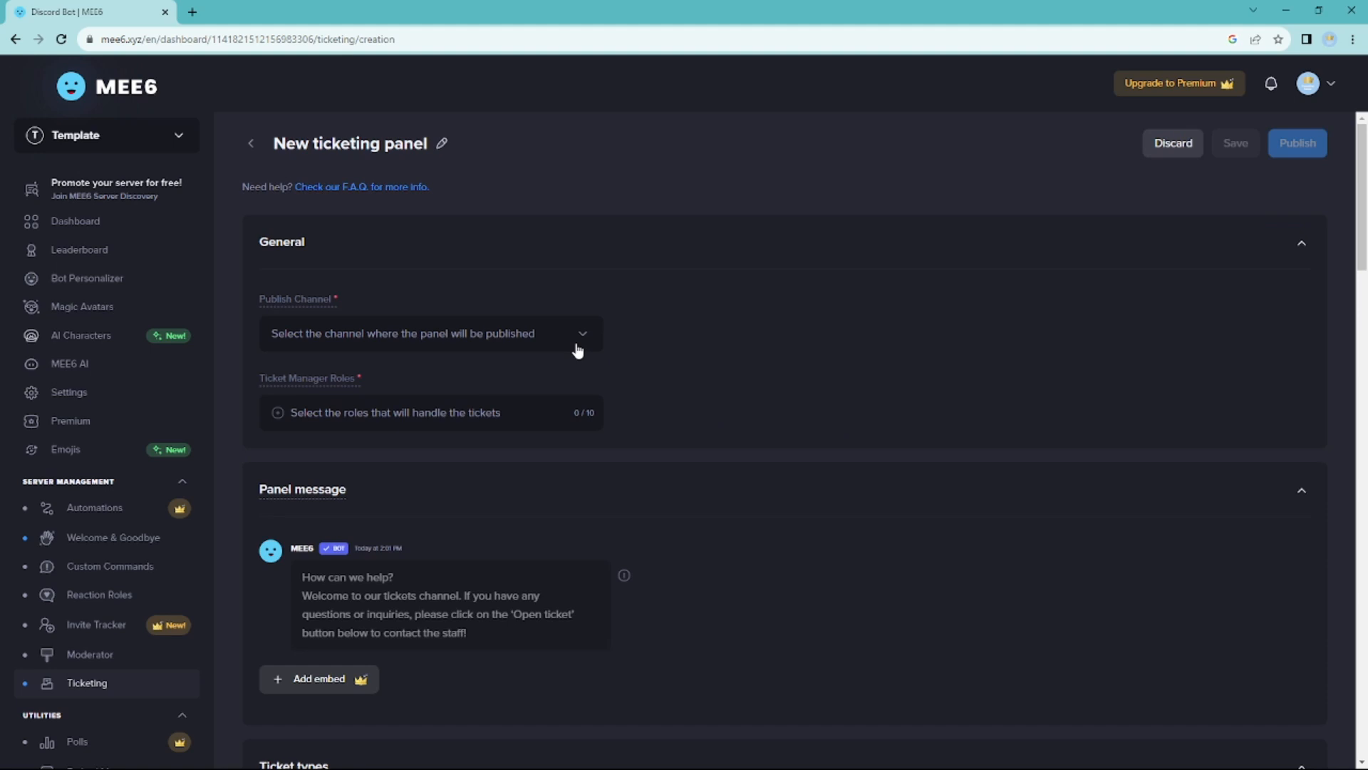
left_click(429, 333)
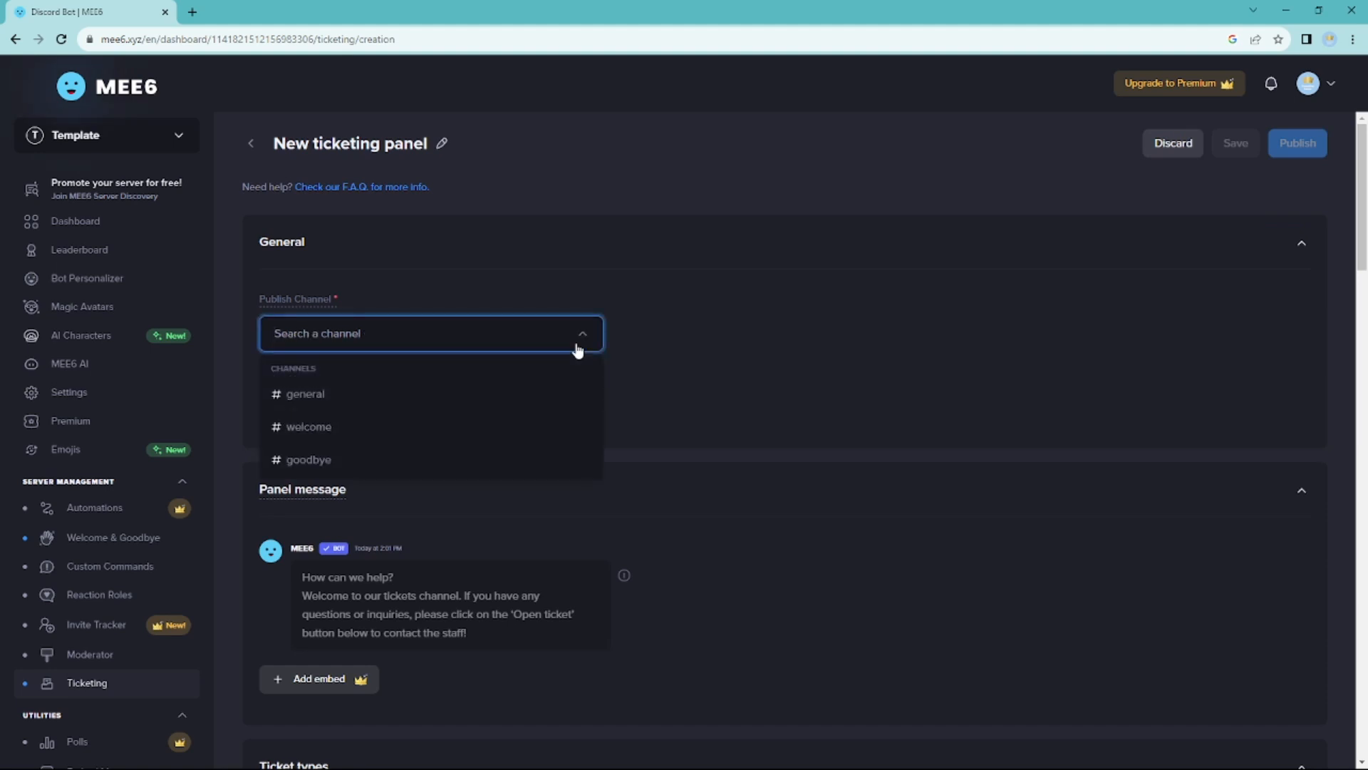
left_click(581, 333)
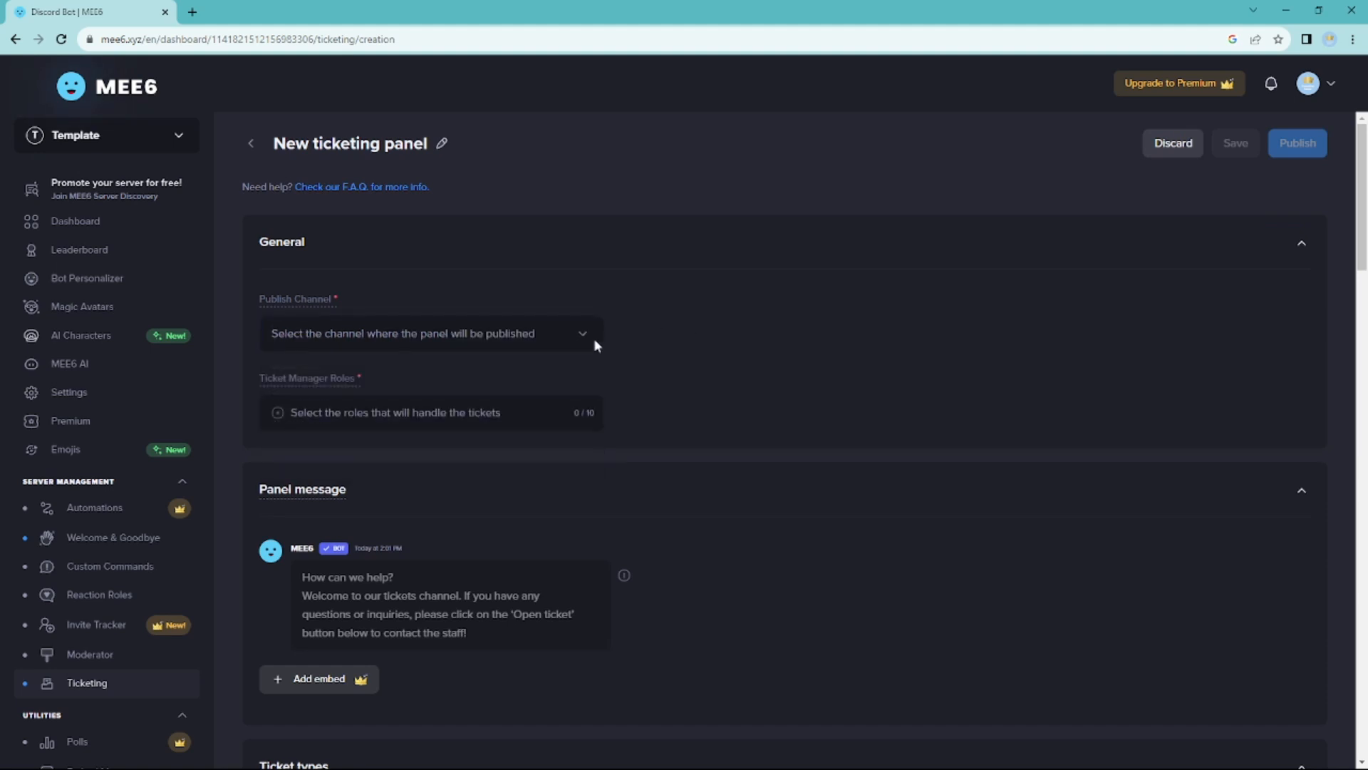
mouse_move(668, 674)
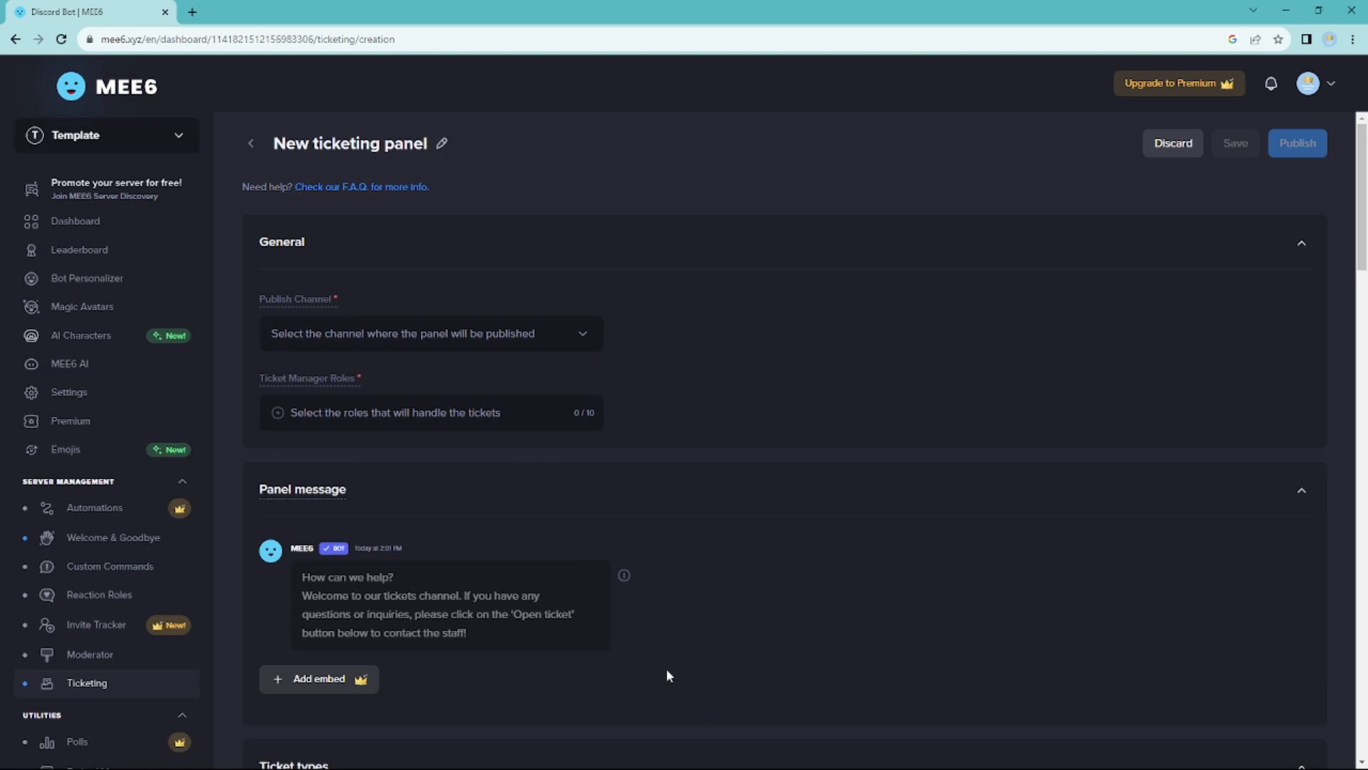
mouse_move(456, 330)
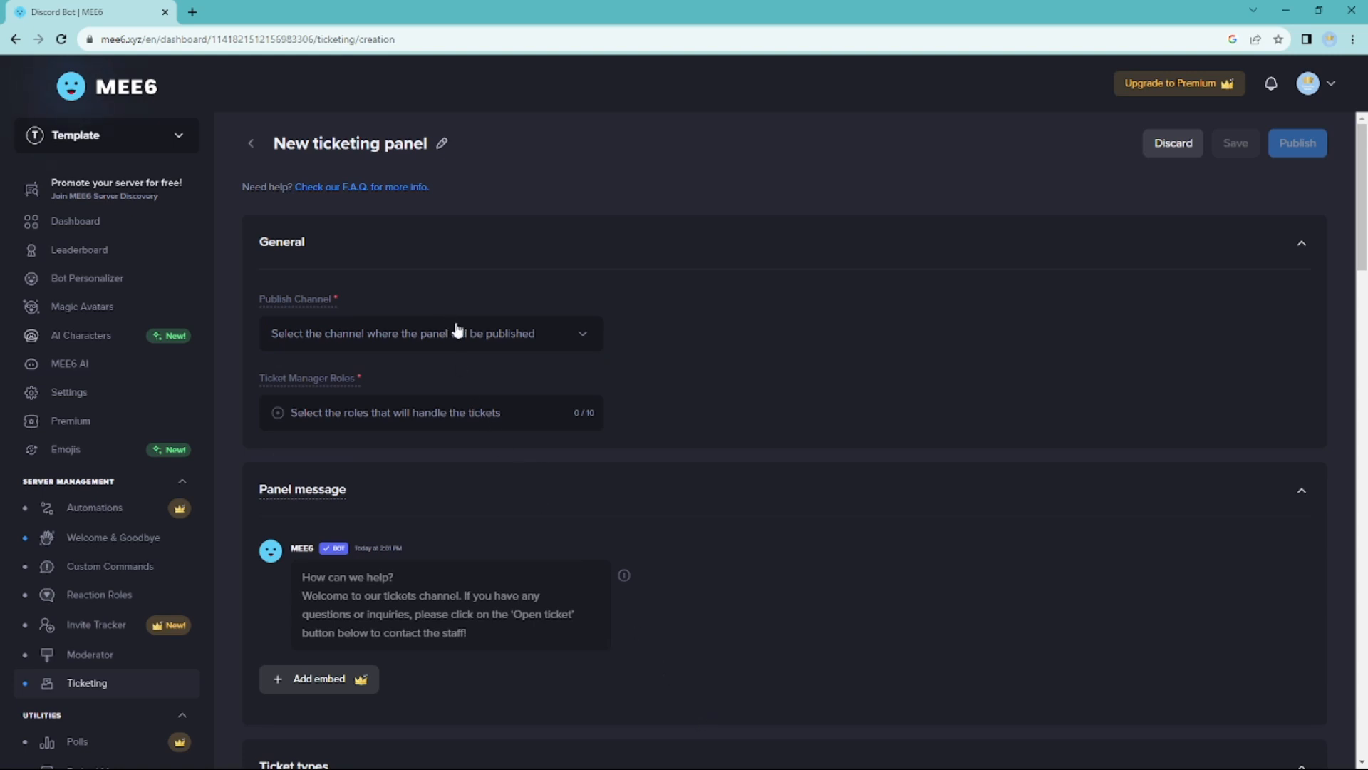
left_click(430, 333)
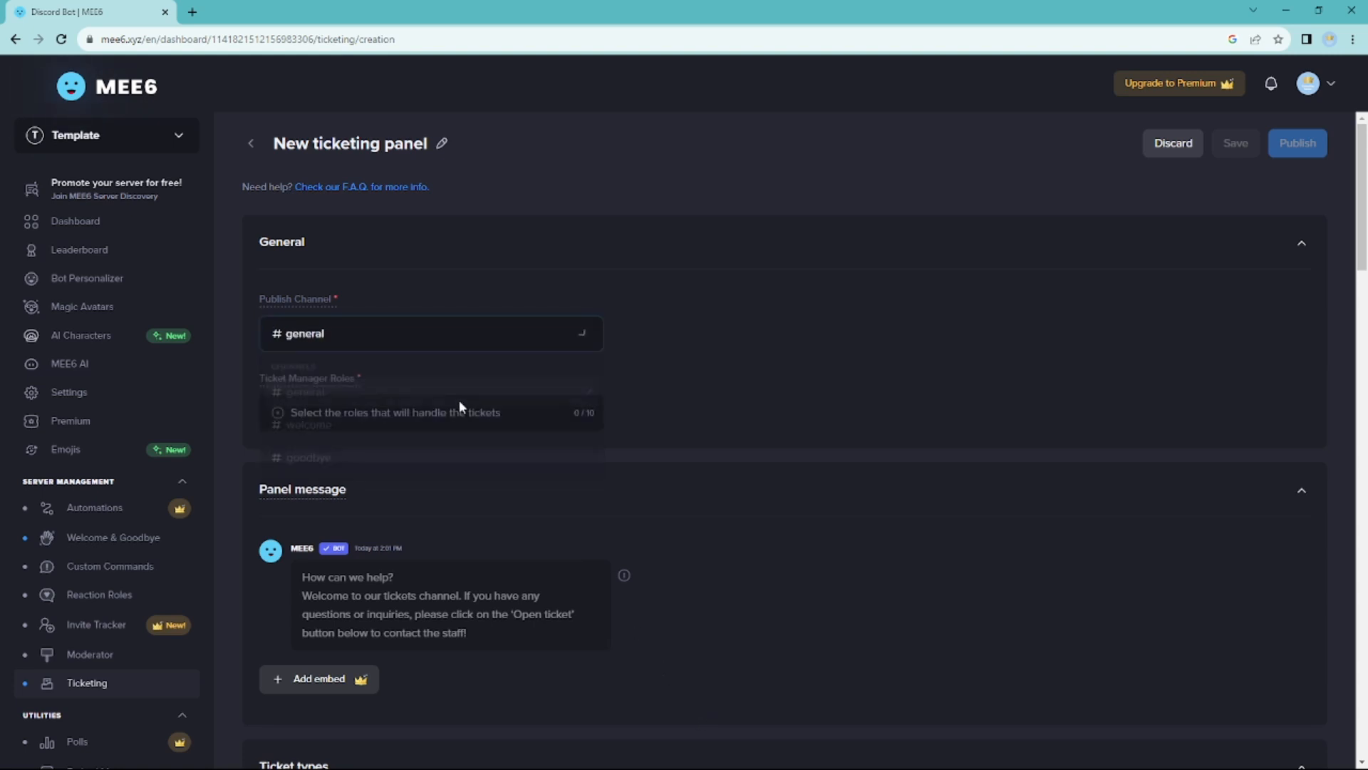
left_click(430, 333)
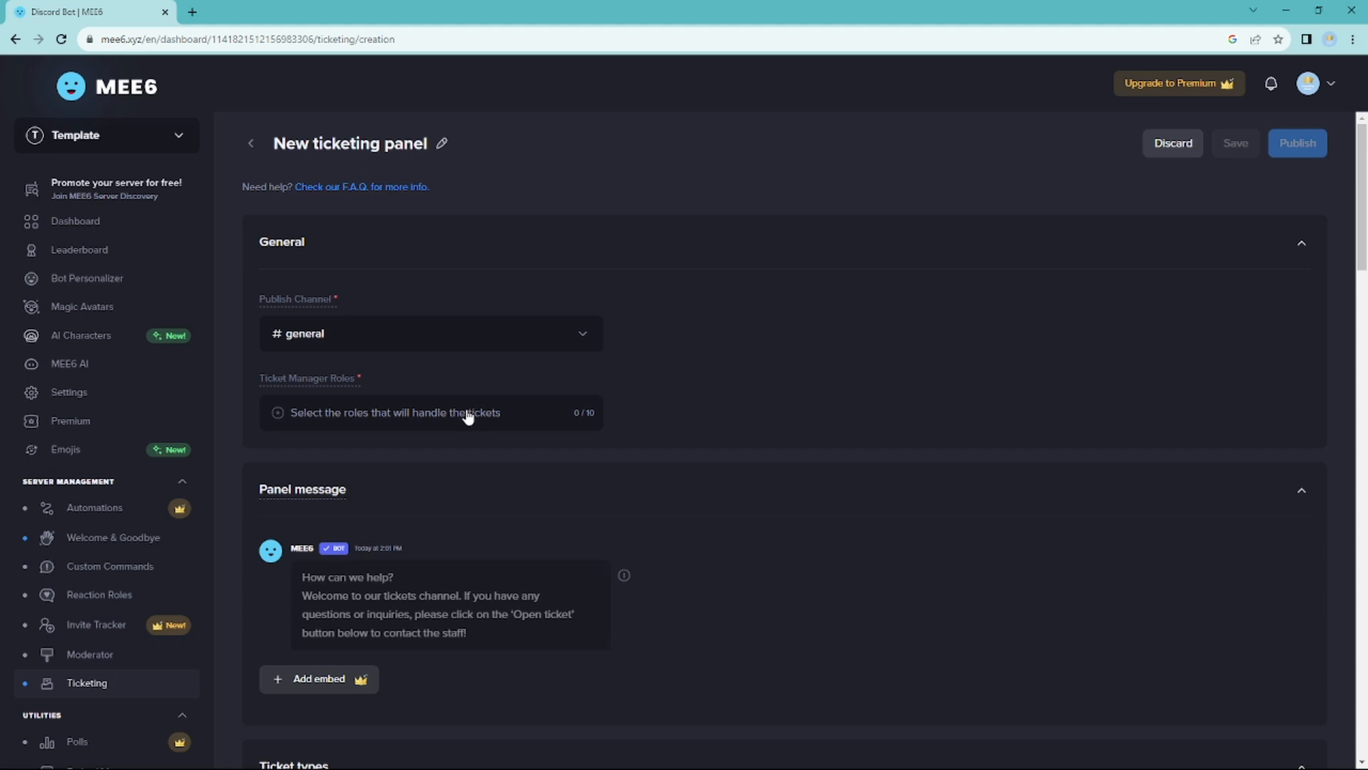
left_click(431, 411)
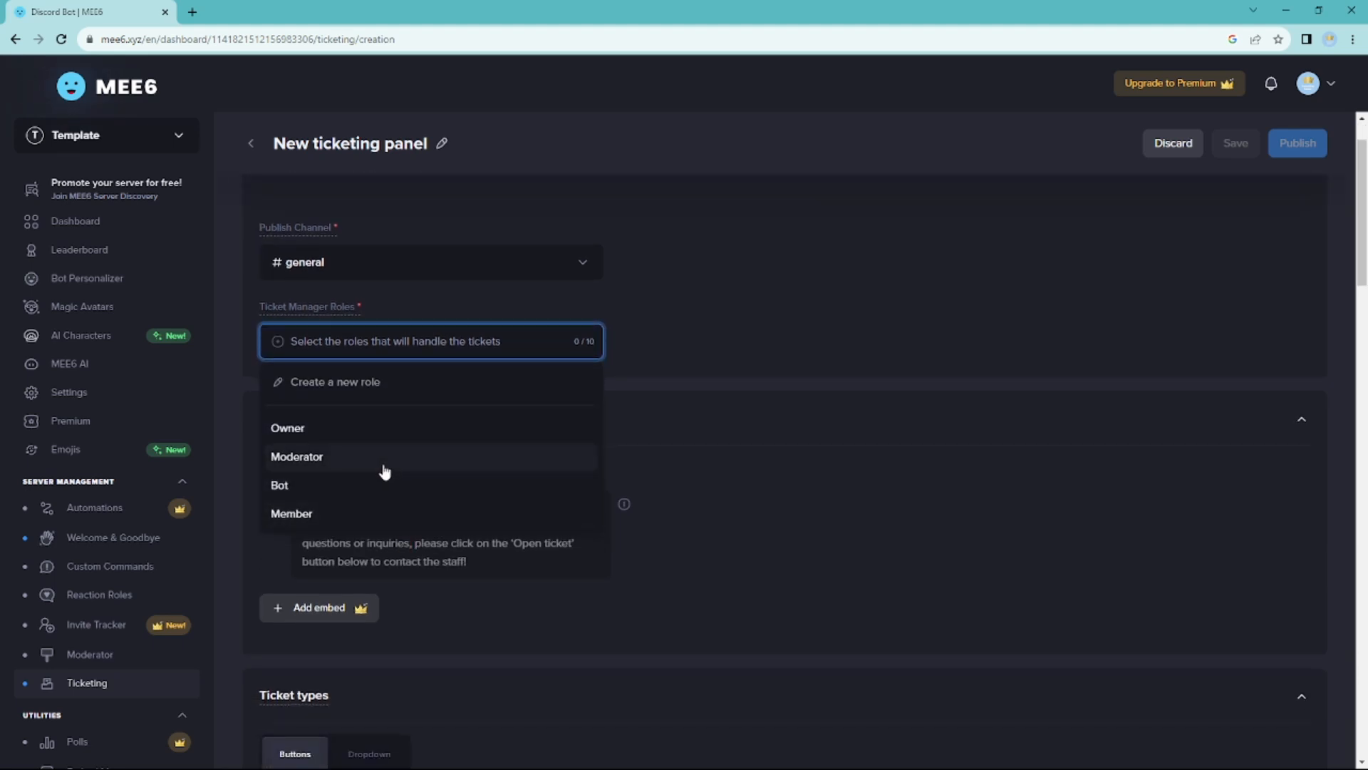
left_click(296, 456)
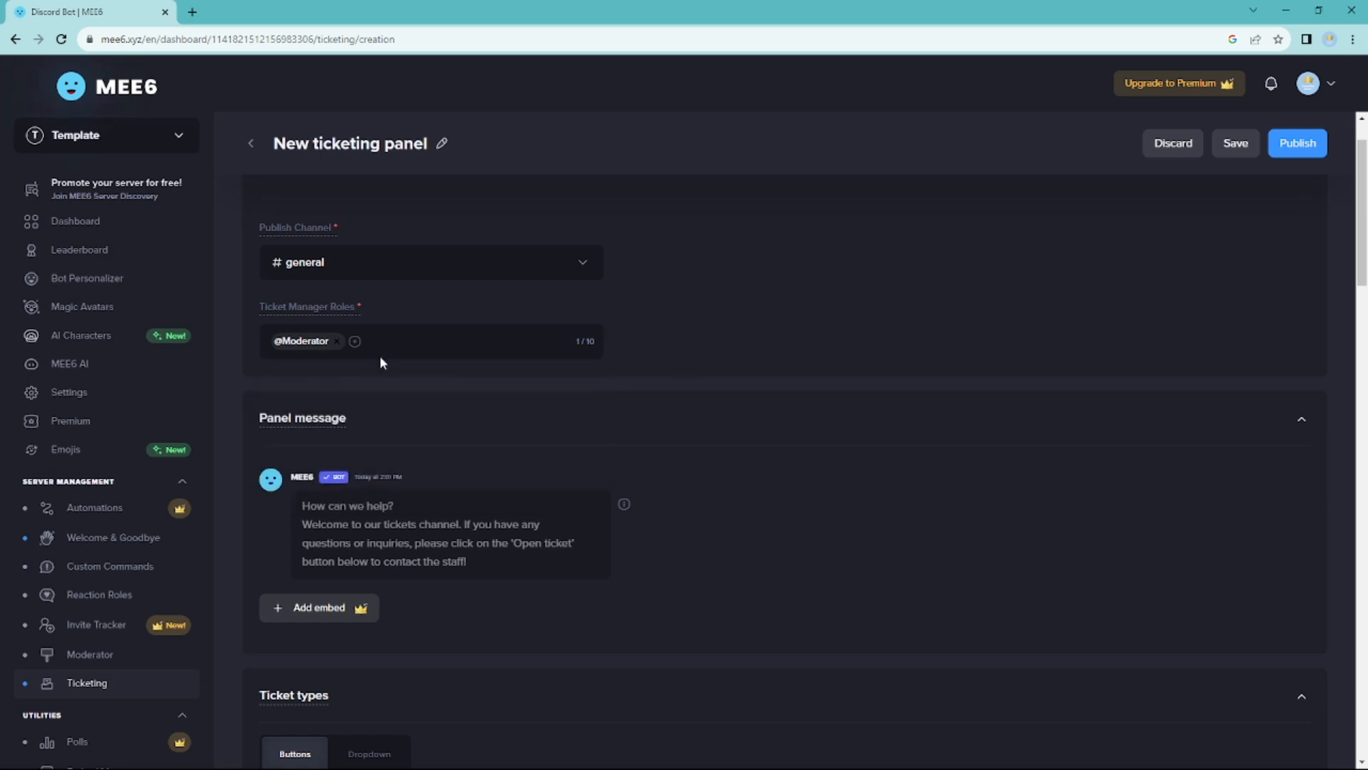
mouse_move(482, 347)
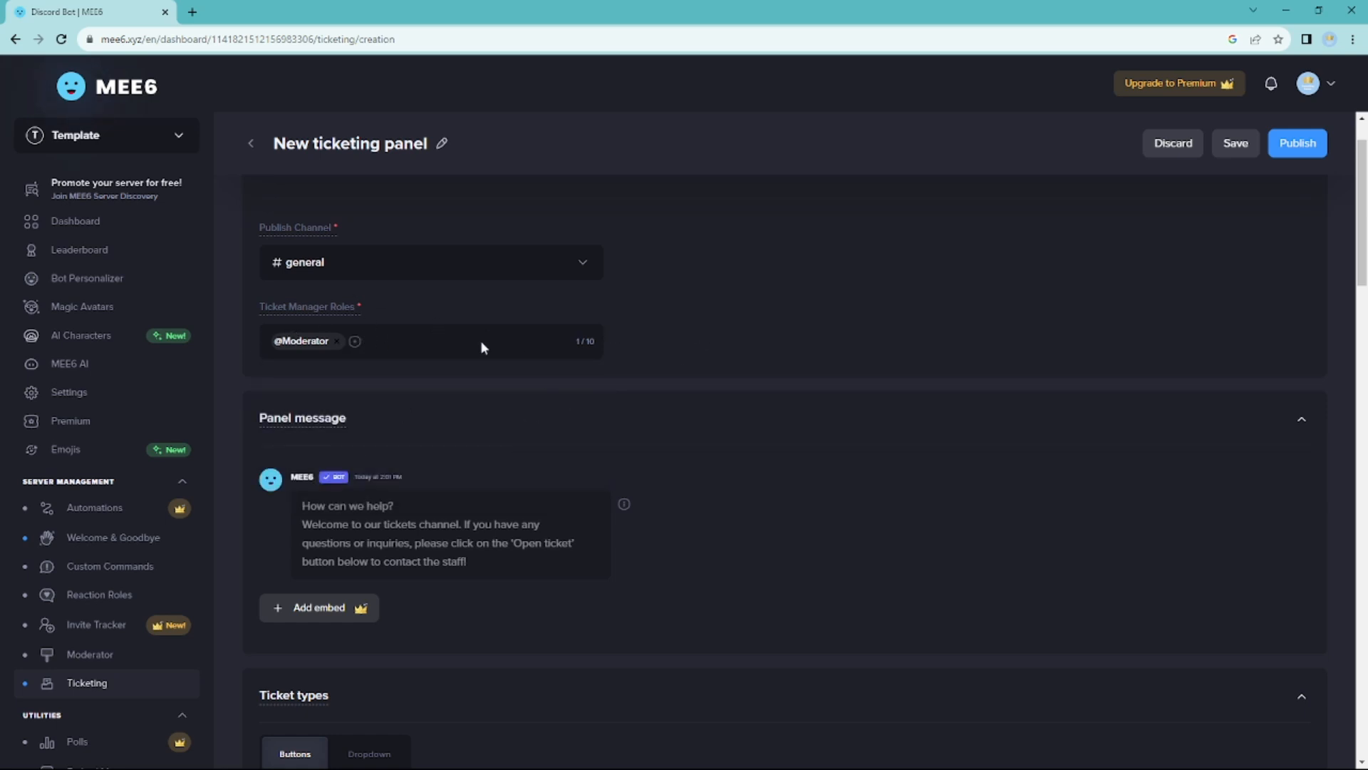
mouse_move(380, 368)
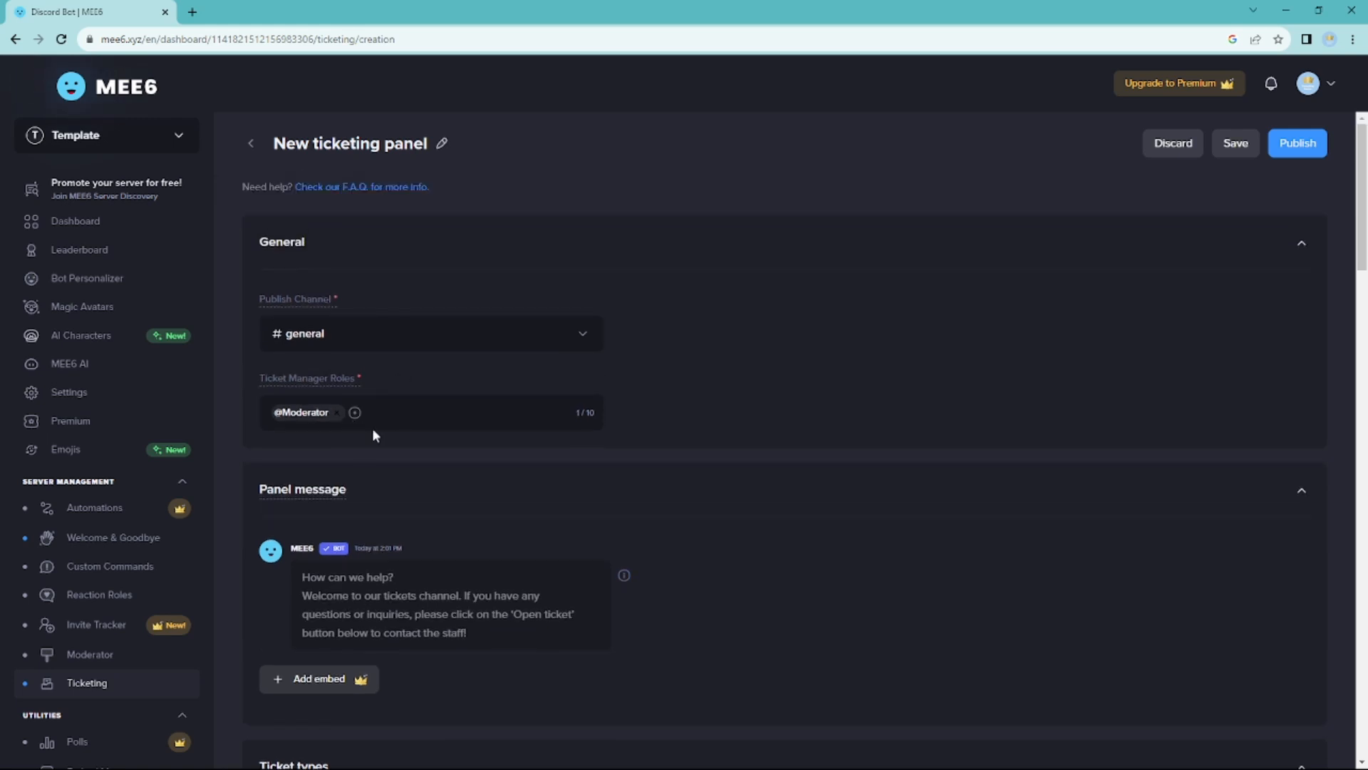
Step: Make the Open ticket button red and switch ticket types to a dropdown
scroll("down", 3)
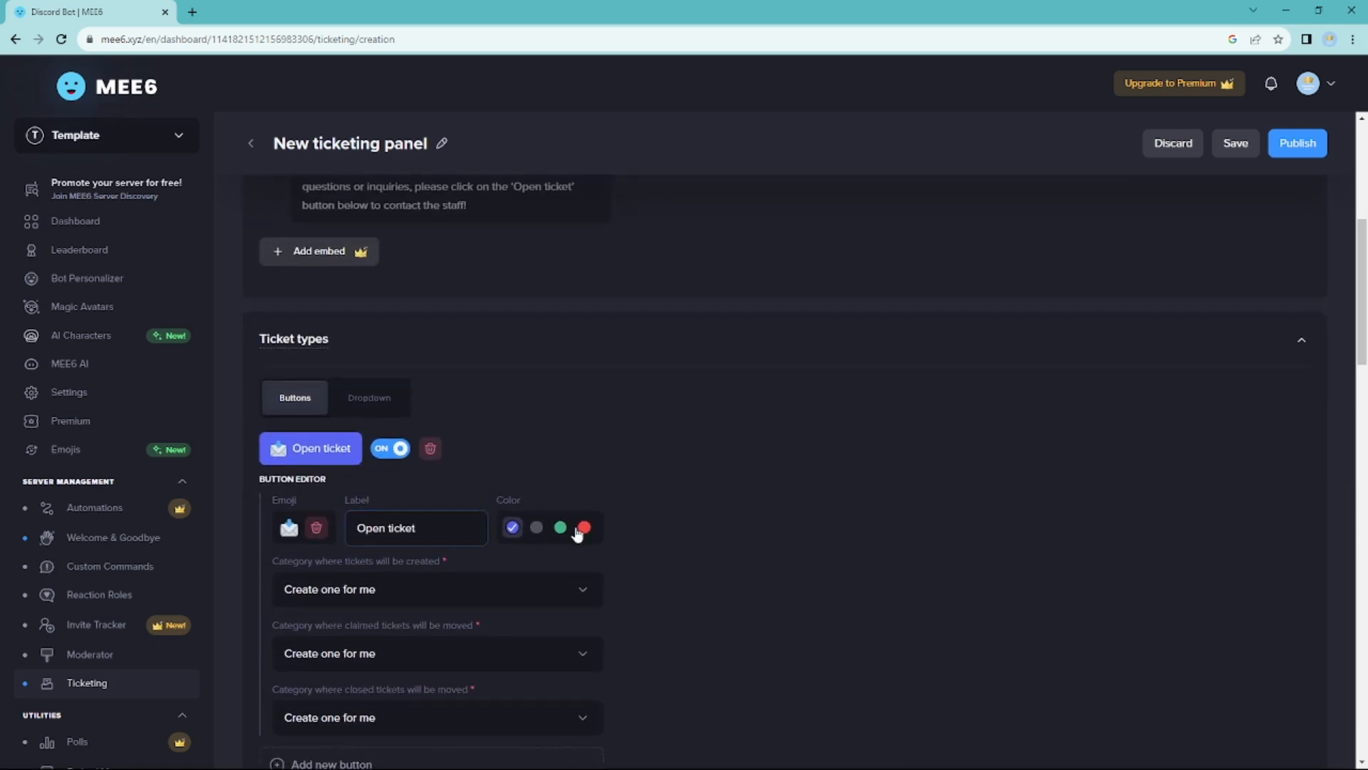
left_click(585, 526)
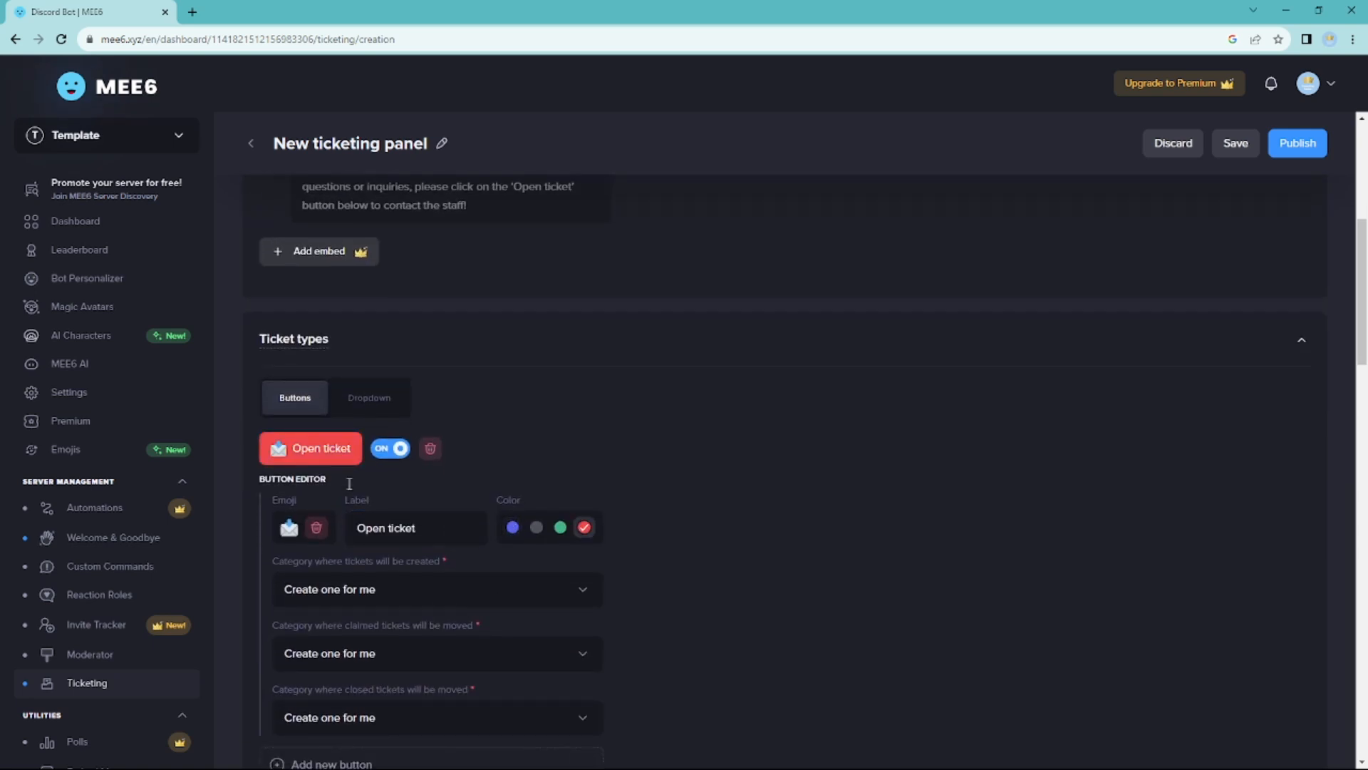
scroll("down", 3)
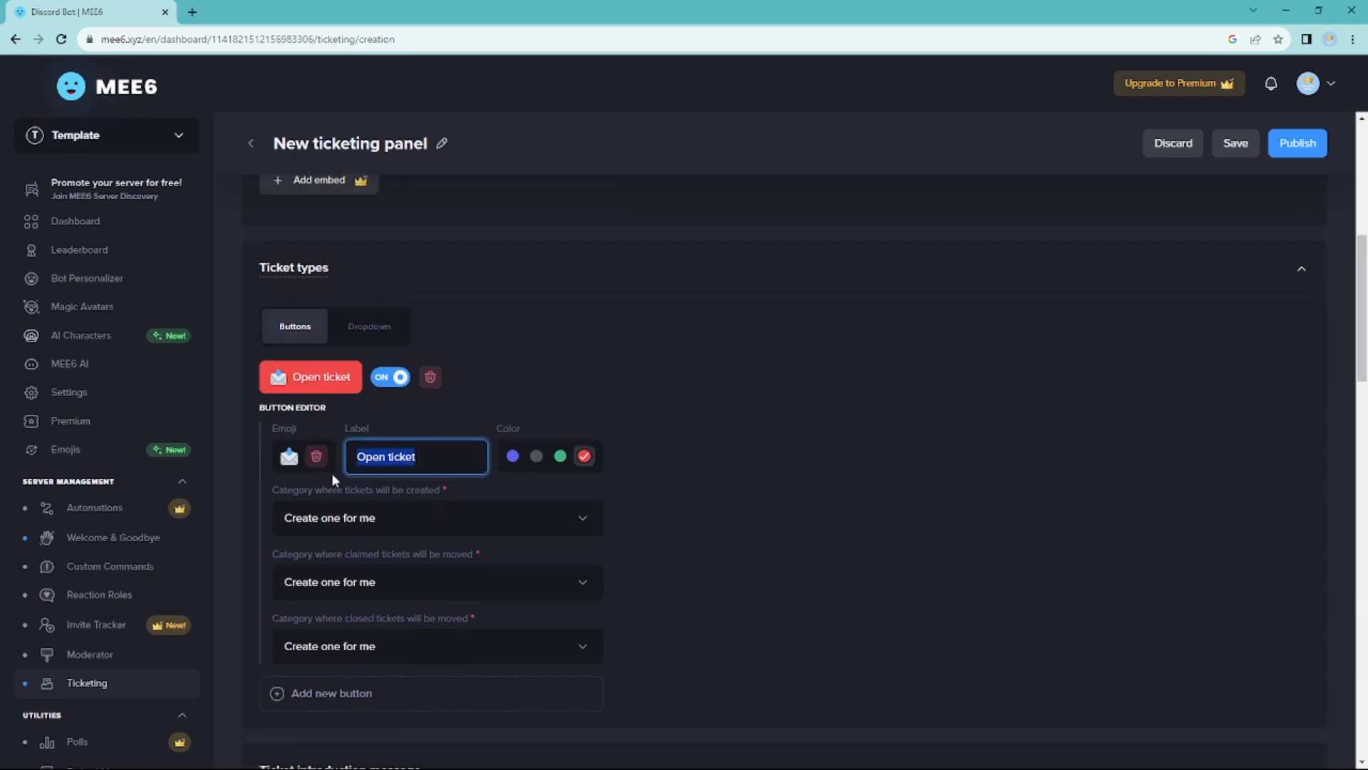
left_click(368, 326)
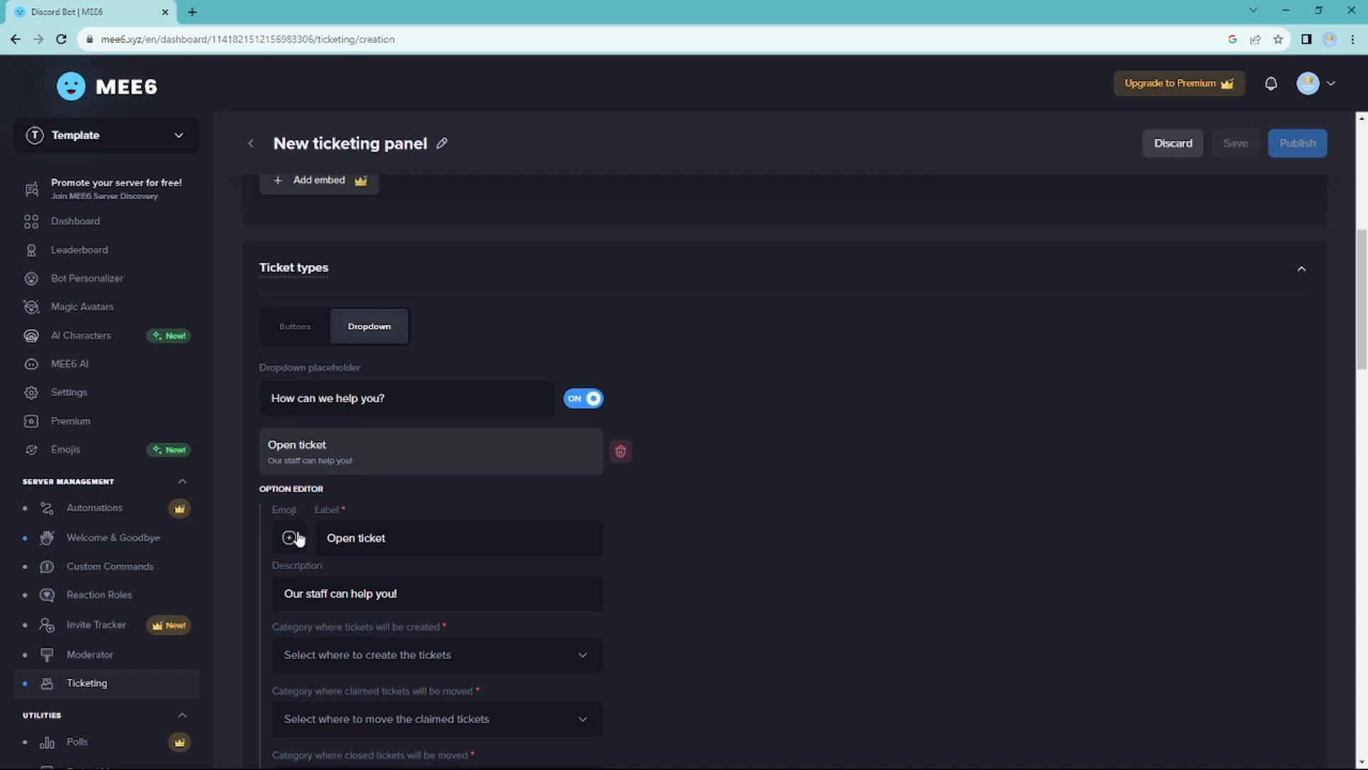
Step: Give the dropdown option a pencil emoji and the label 'Open ticket here!'
left_click(288, 538)
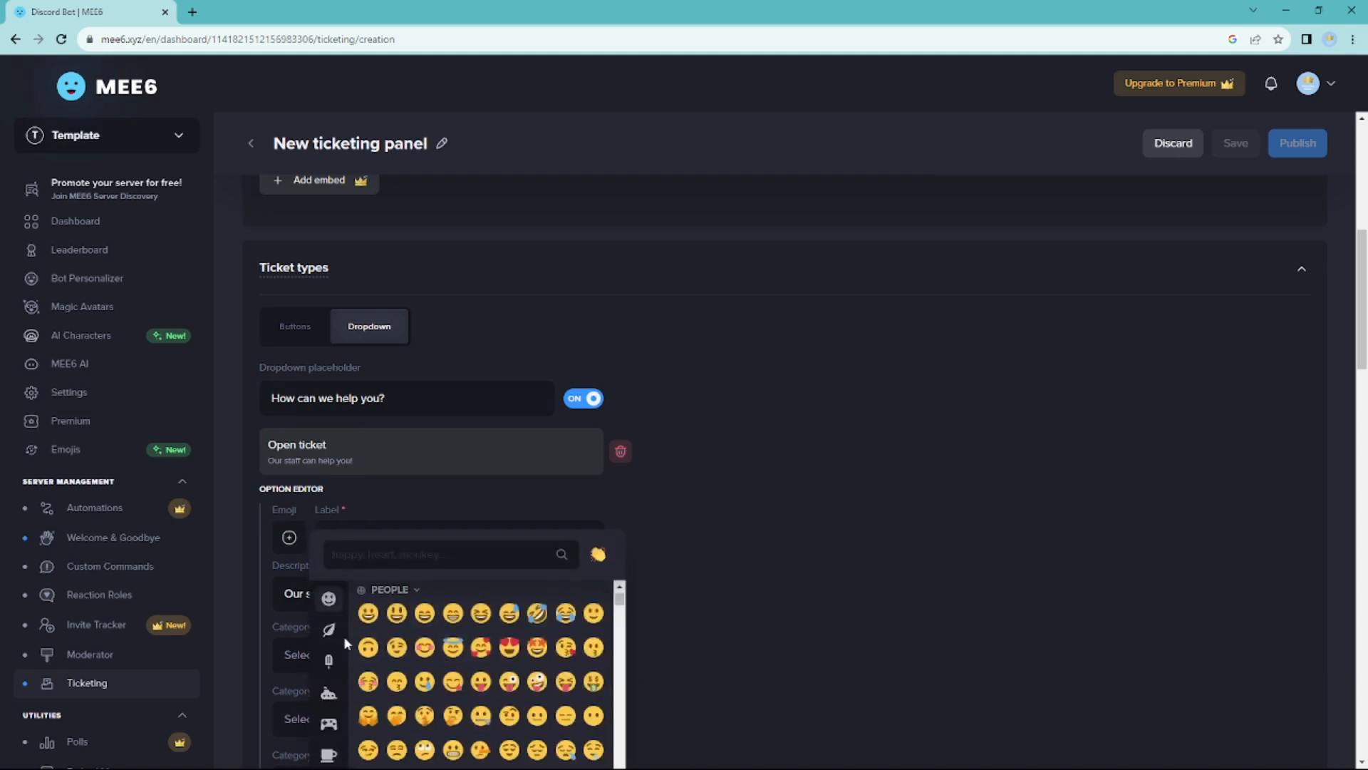
left_click(328, 658)
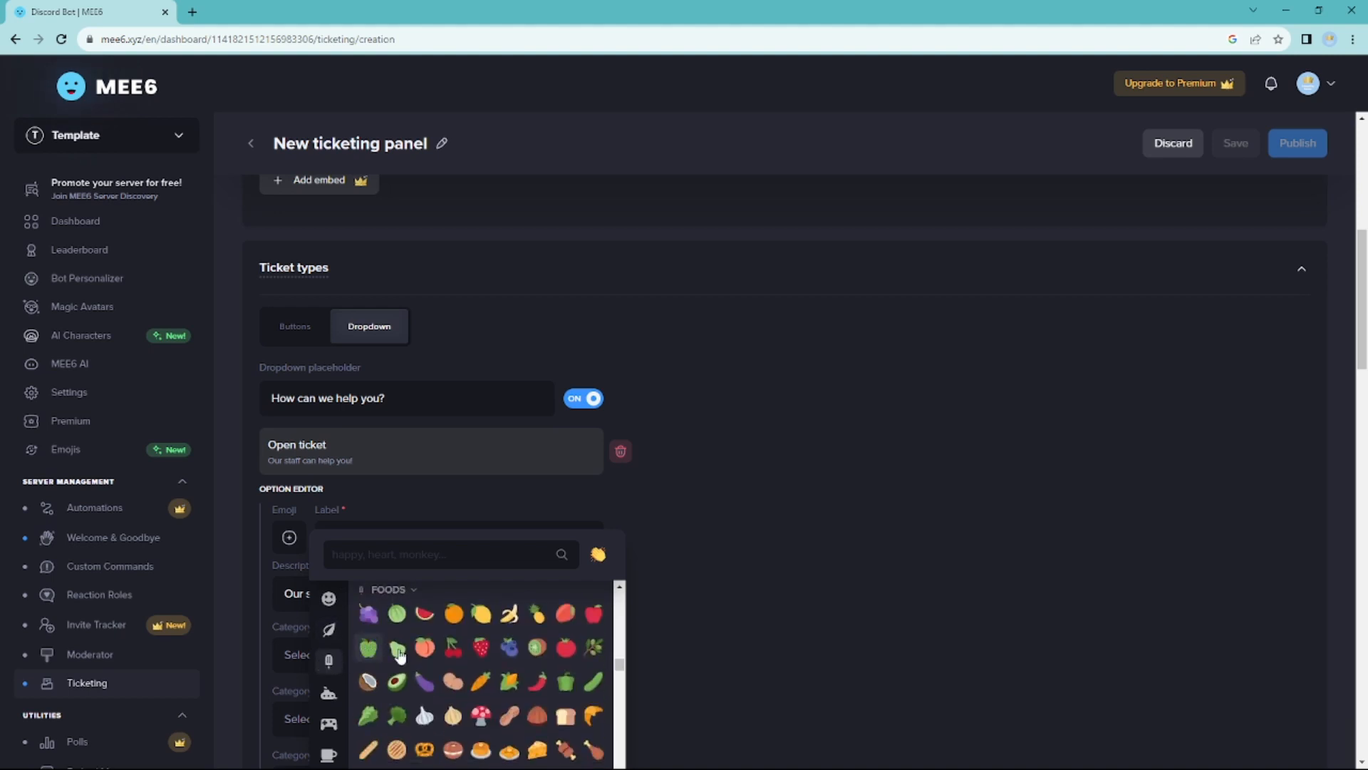
left_click(658, 543)
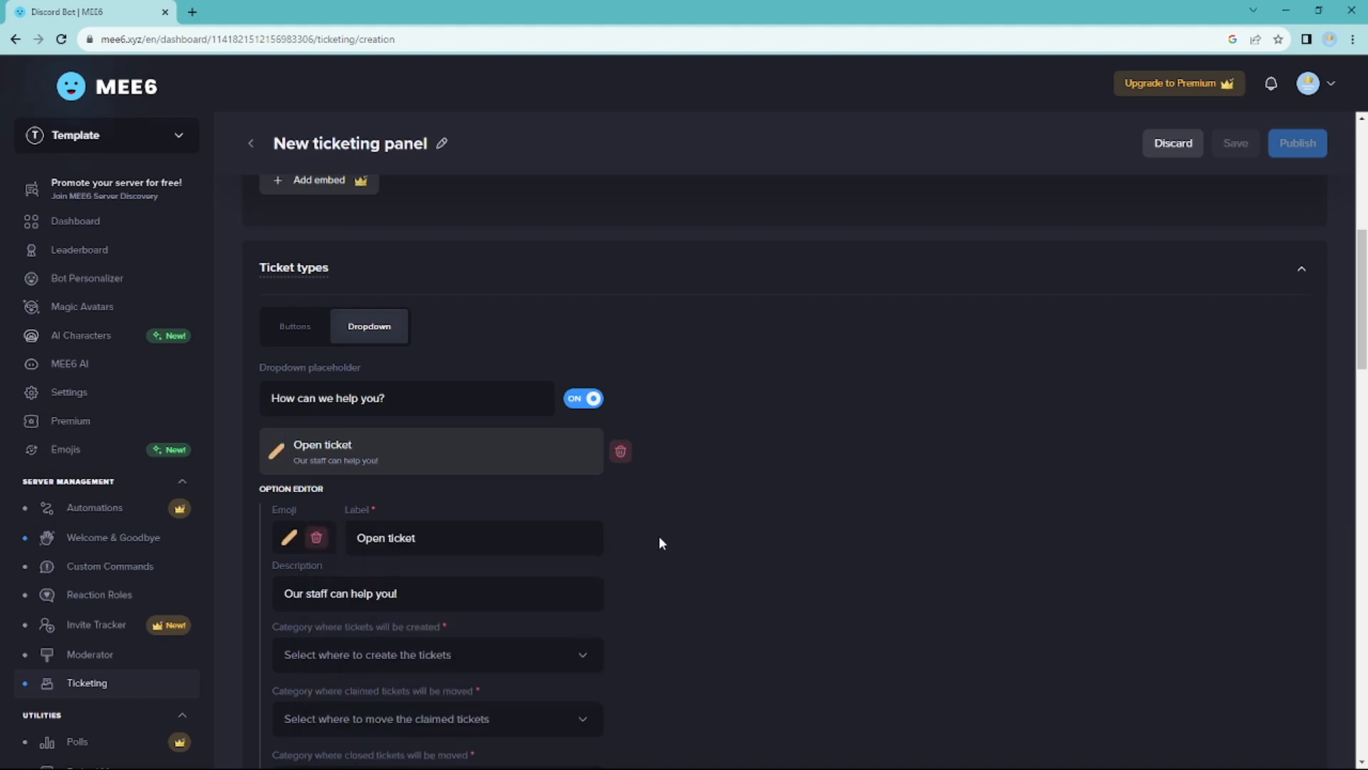
left_click(473, 536)
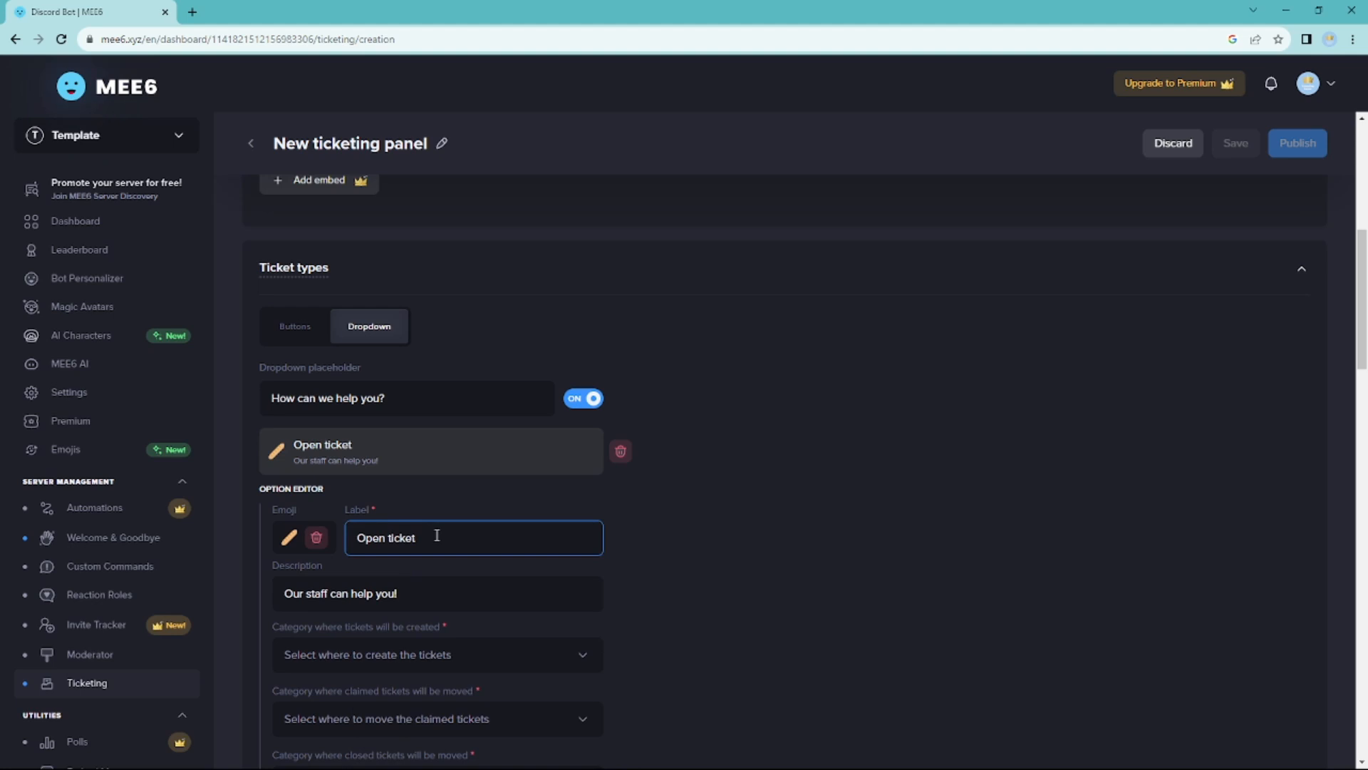
type("here!")
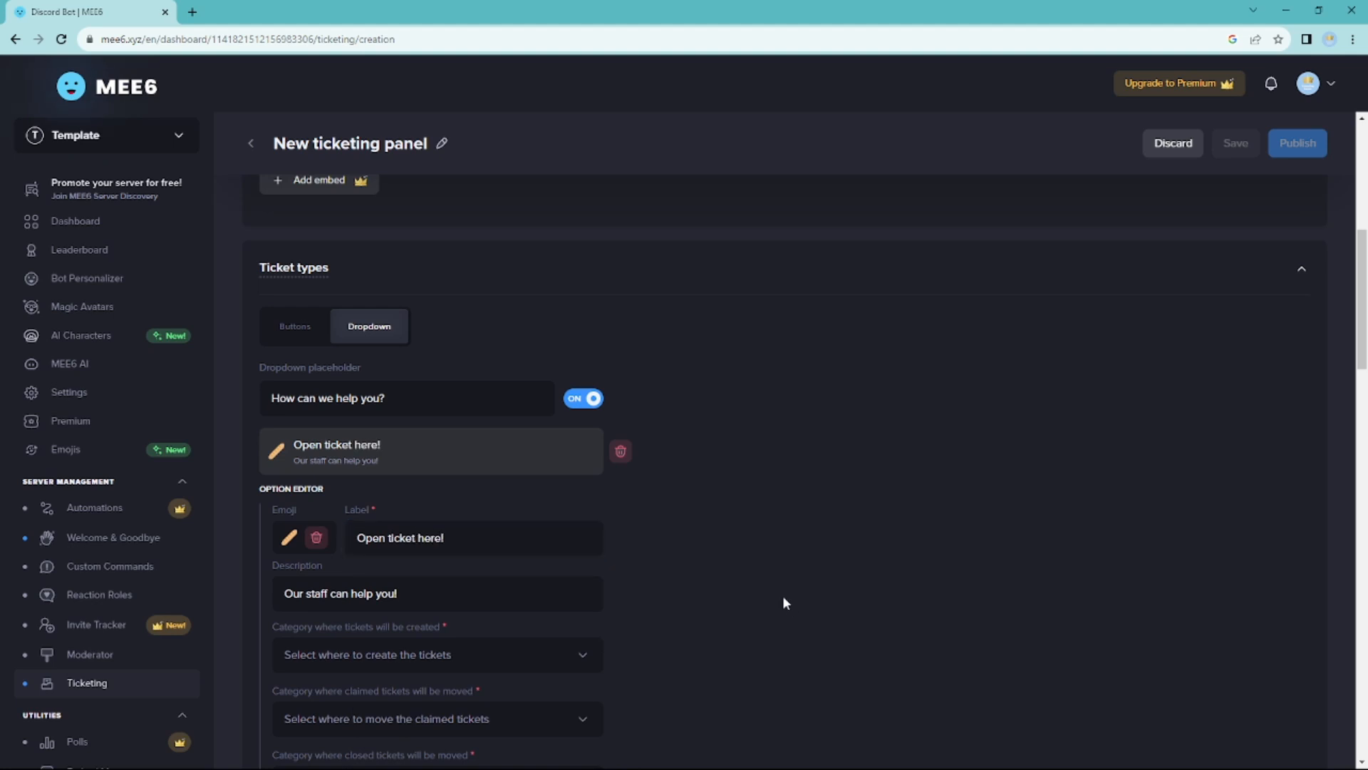
scroll("down", 3)
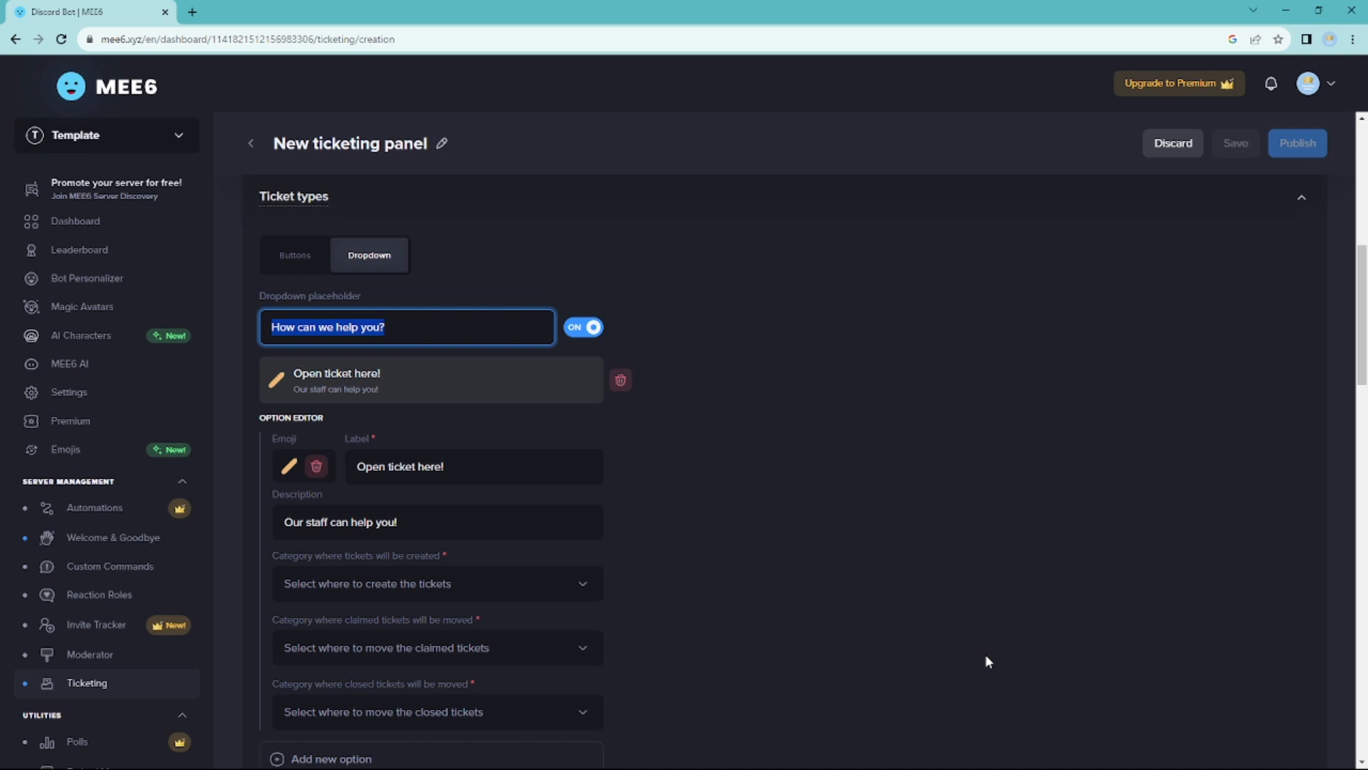
left_click(436, 521)
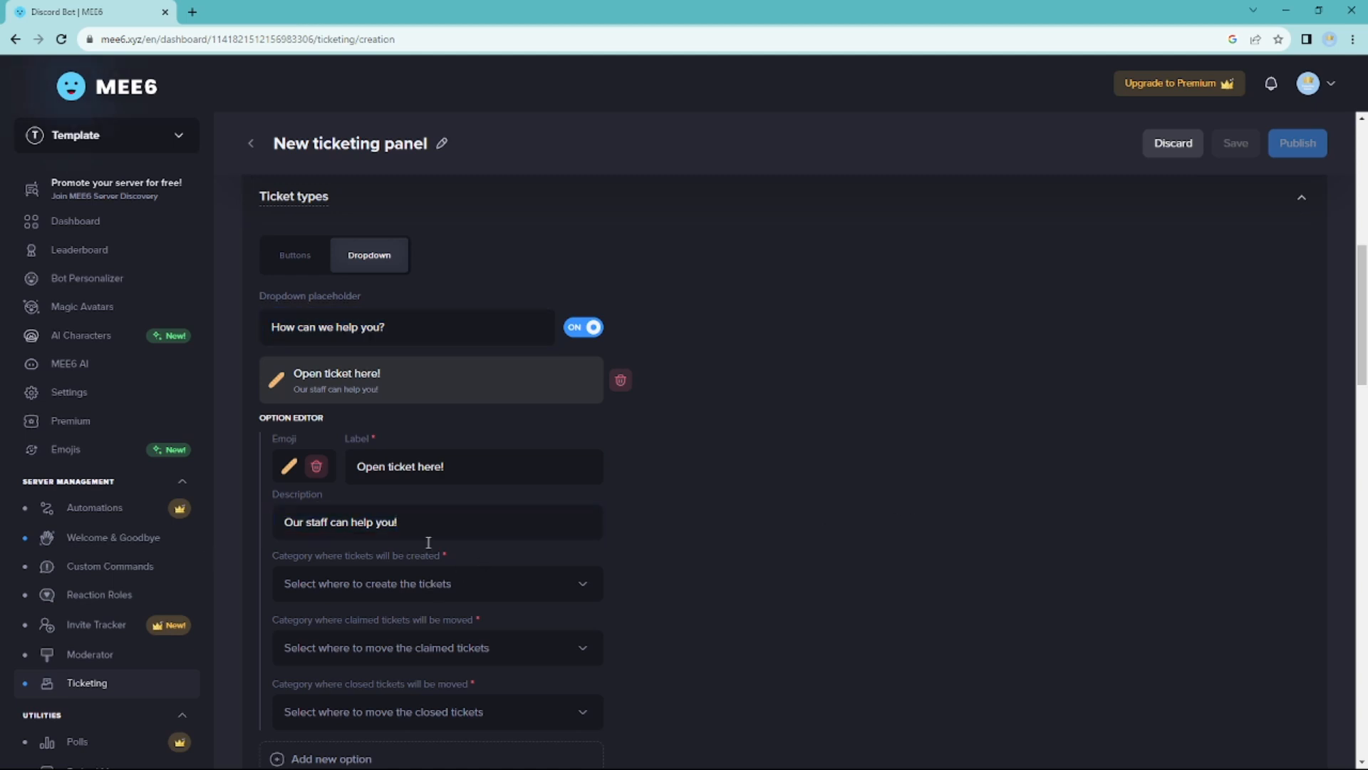
Step: Set the created, claimed and closed ticket categories all to 'support'
scroll("down", 3)
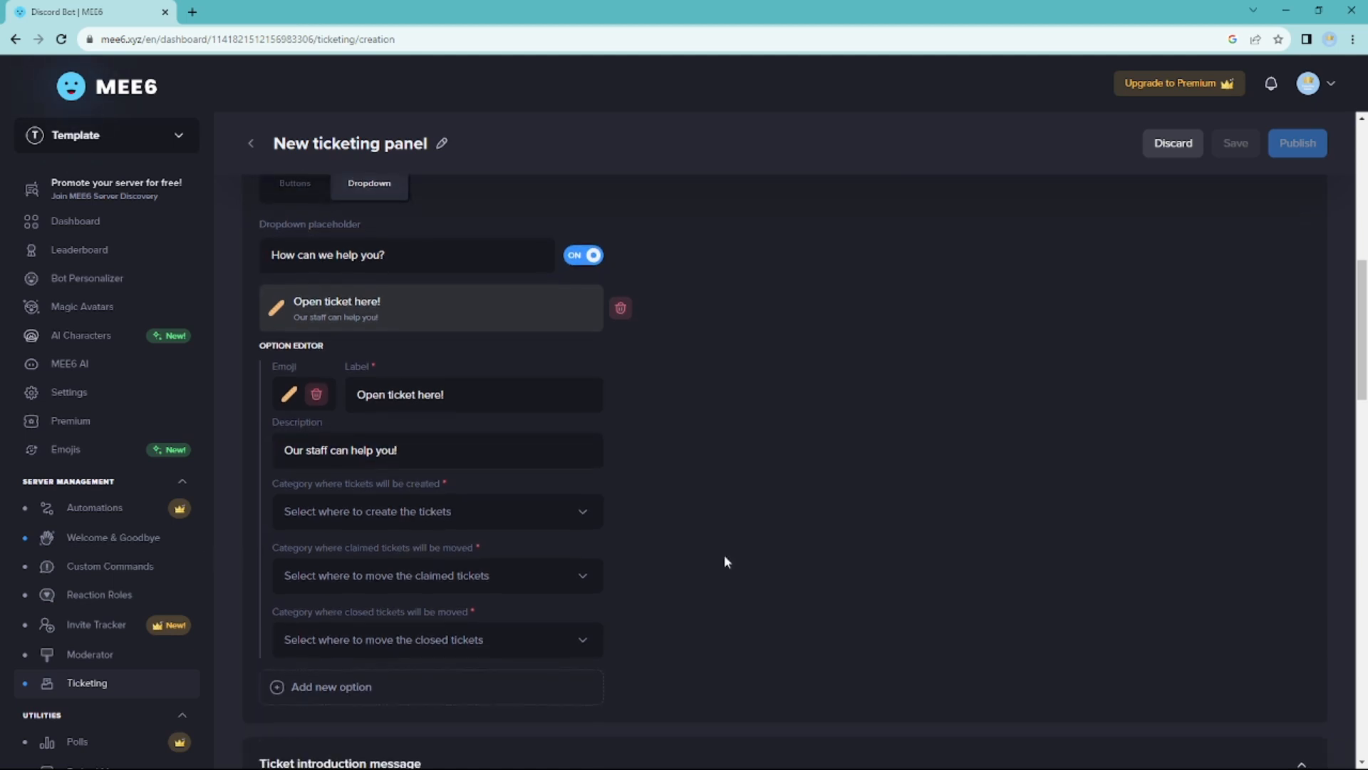
scroll("down", 3)
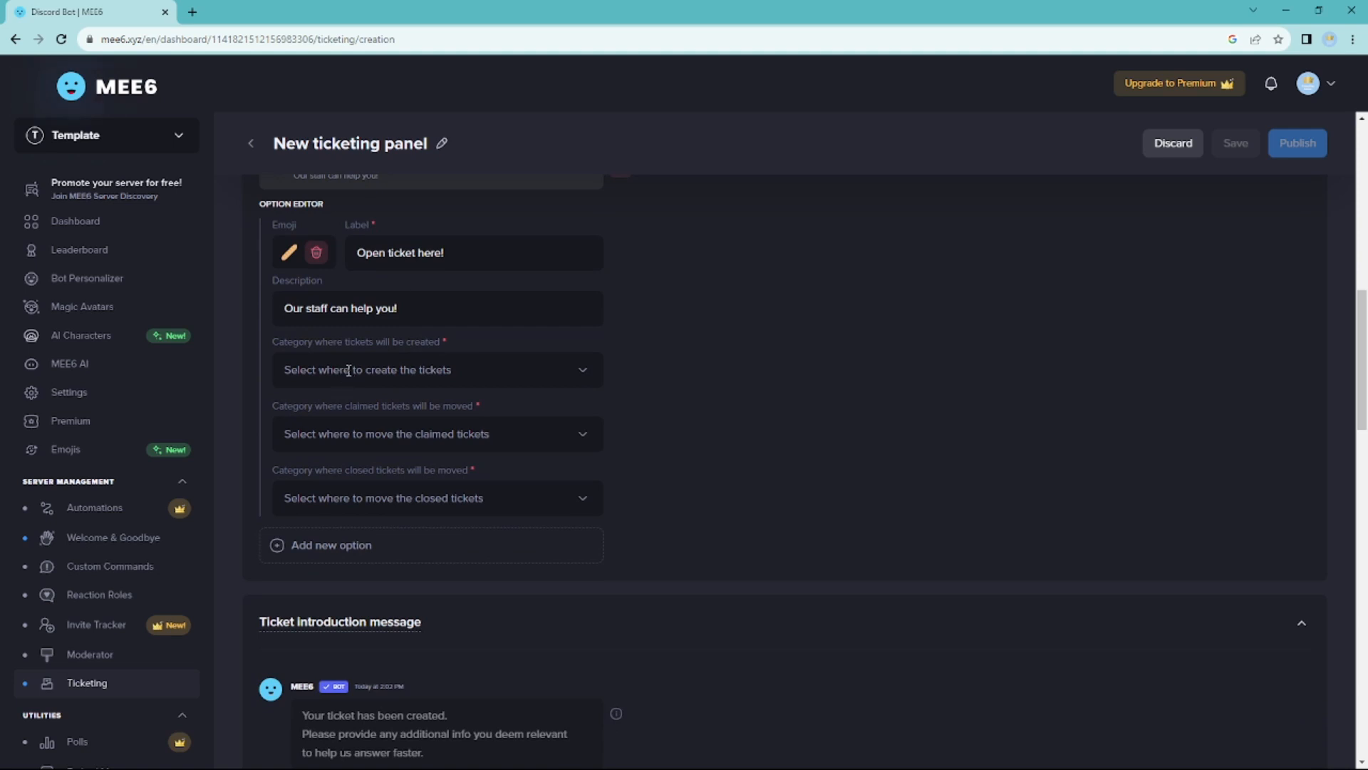
left_click(436, 369)
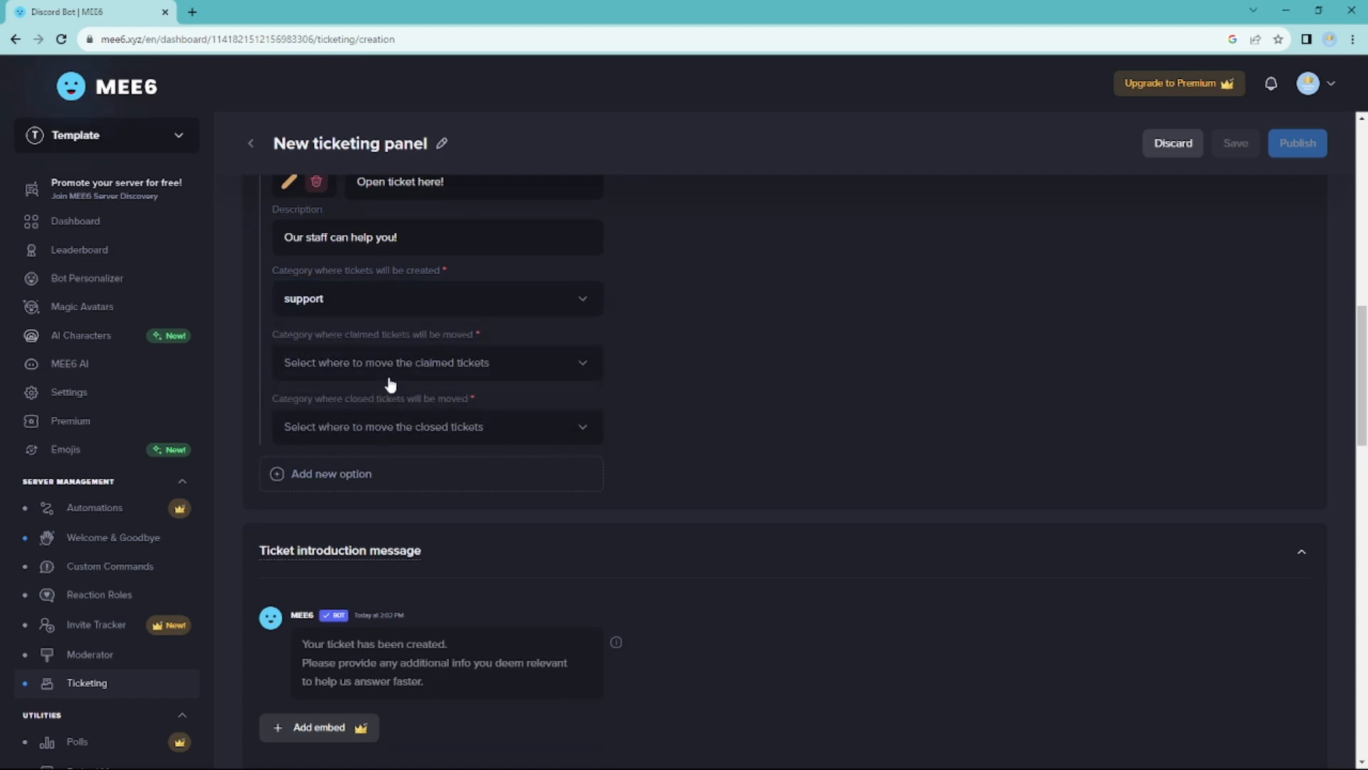
mouse_move(394, 373)
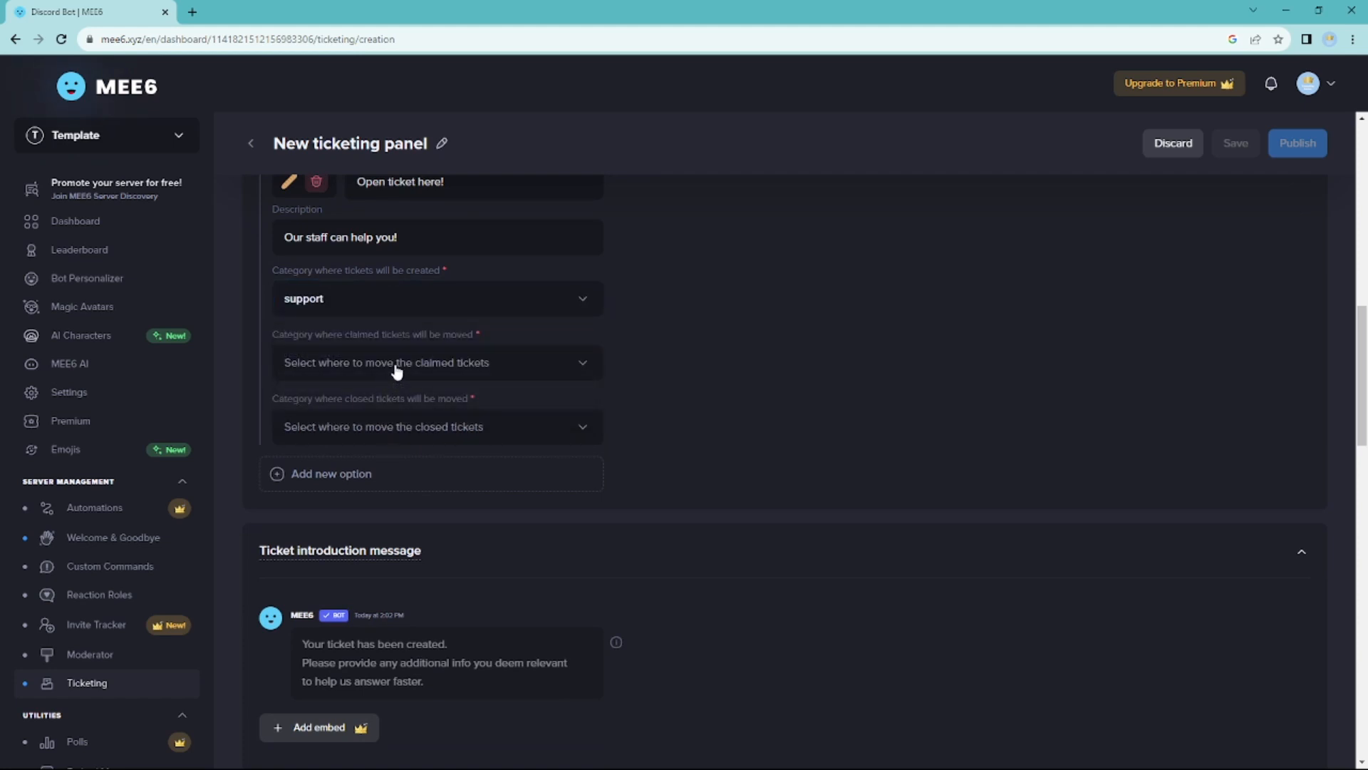
left_click(436, 362)
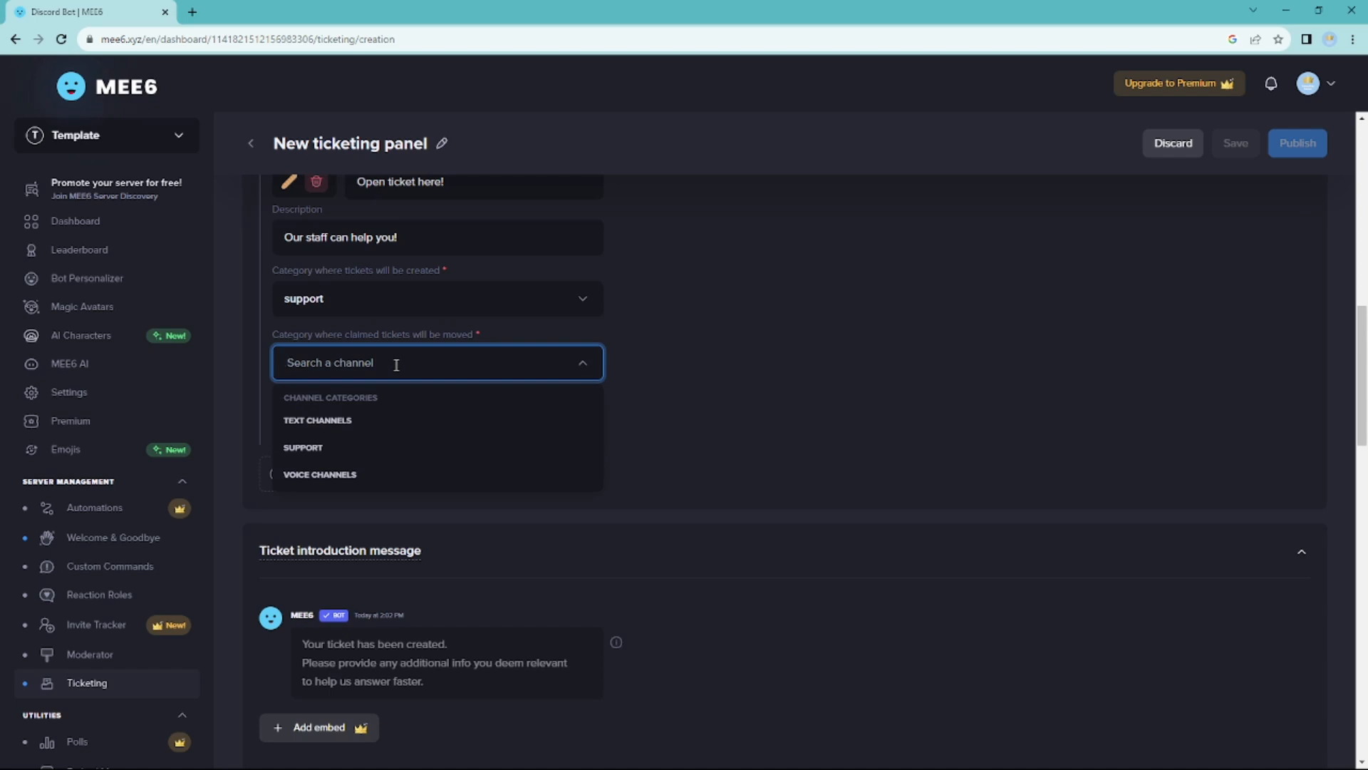
left_click(303, 448)
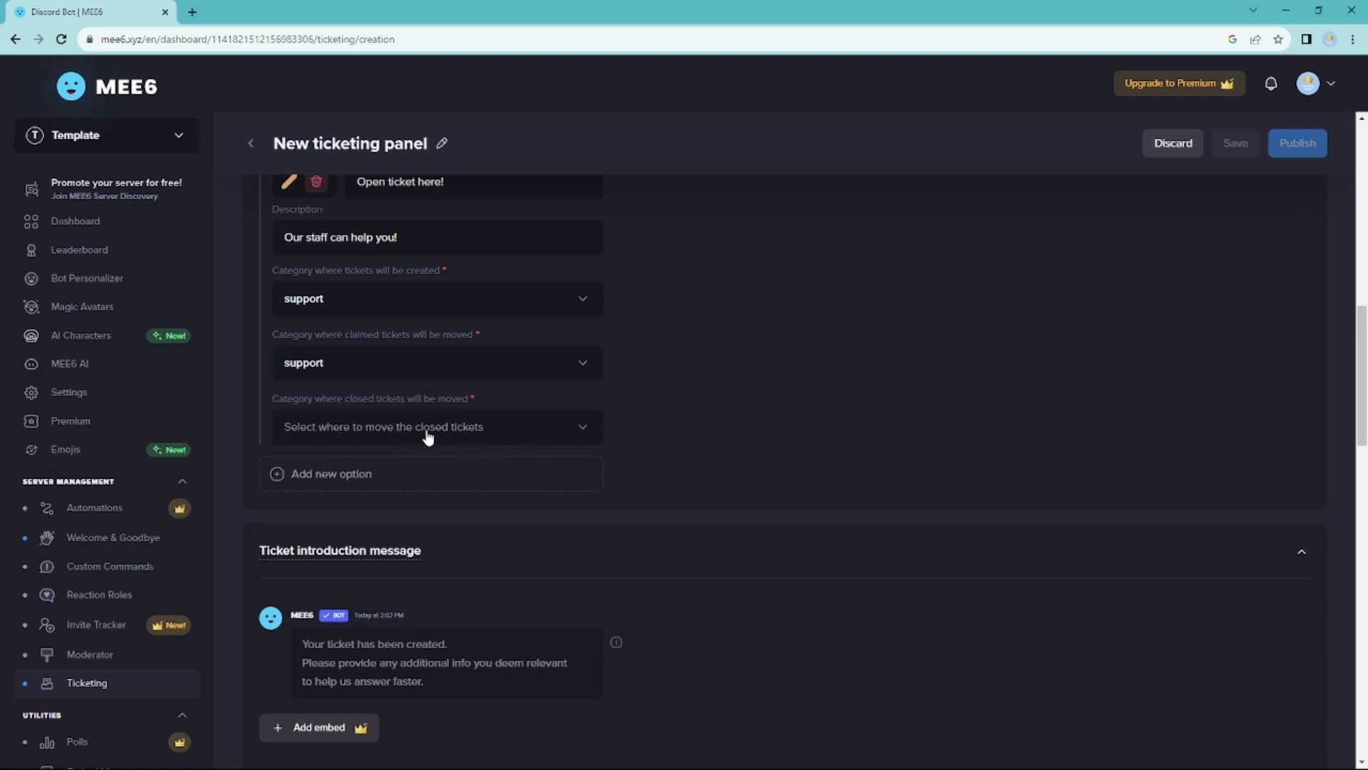
left_click(435, 427)
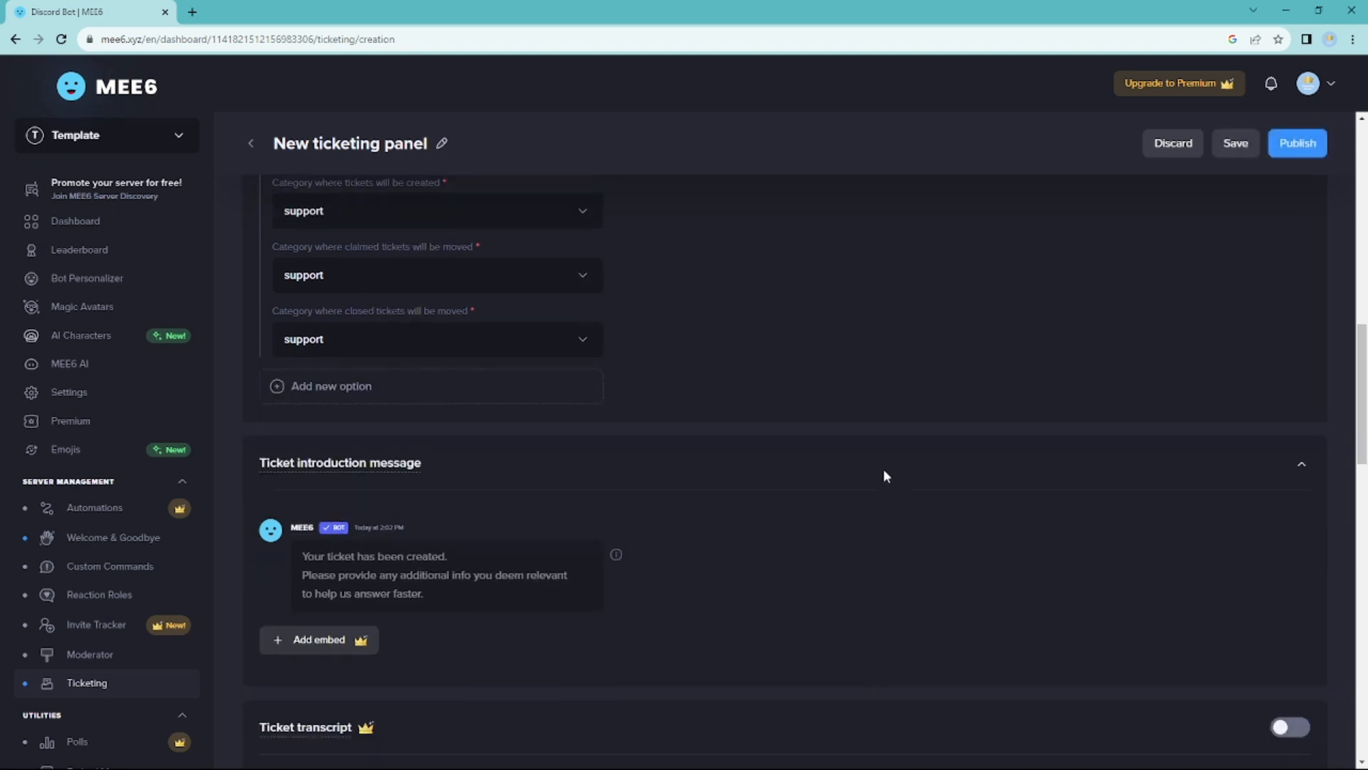
scroll("down", 3)
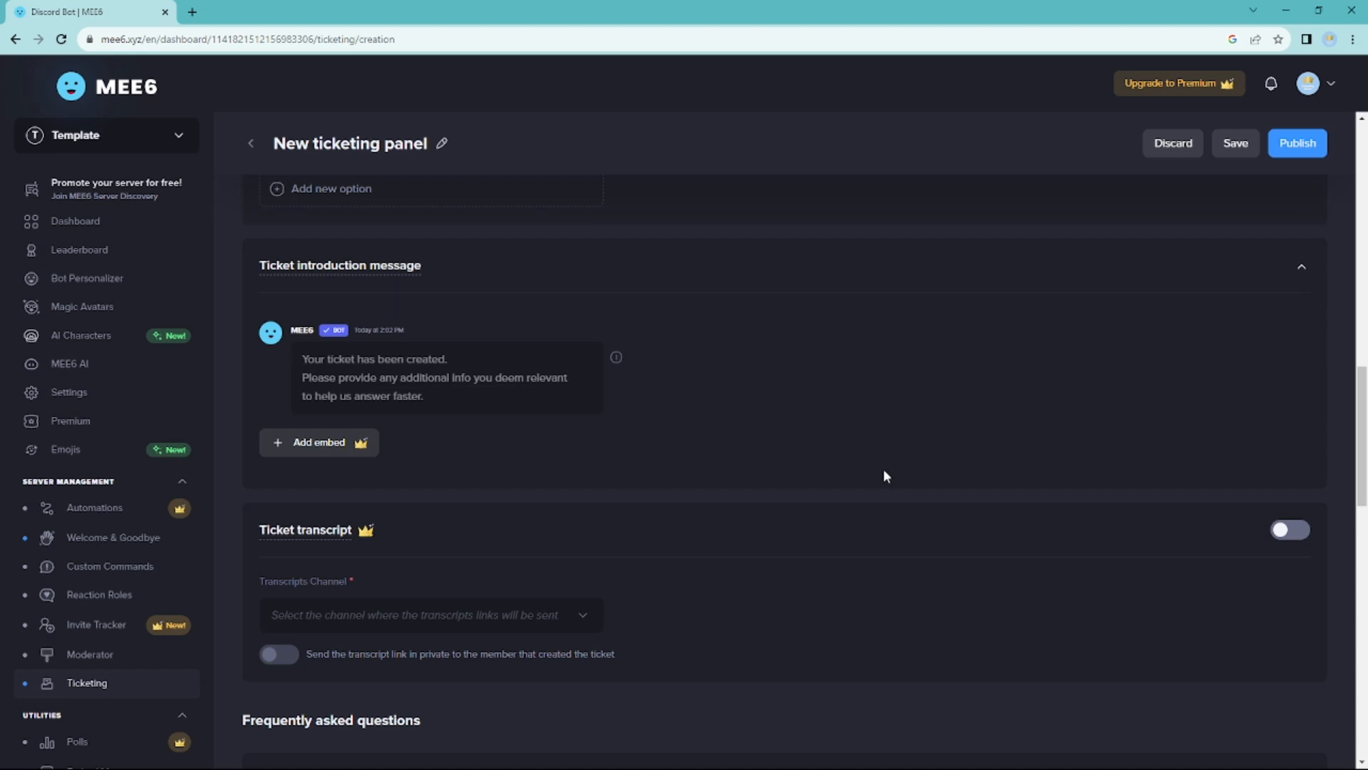
scroll("down", 3)
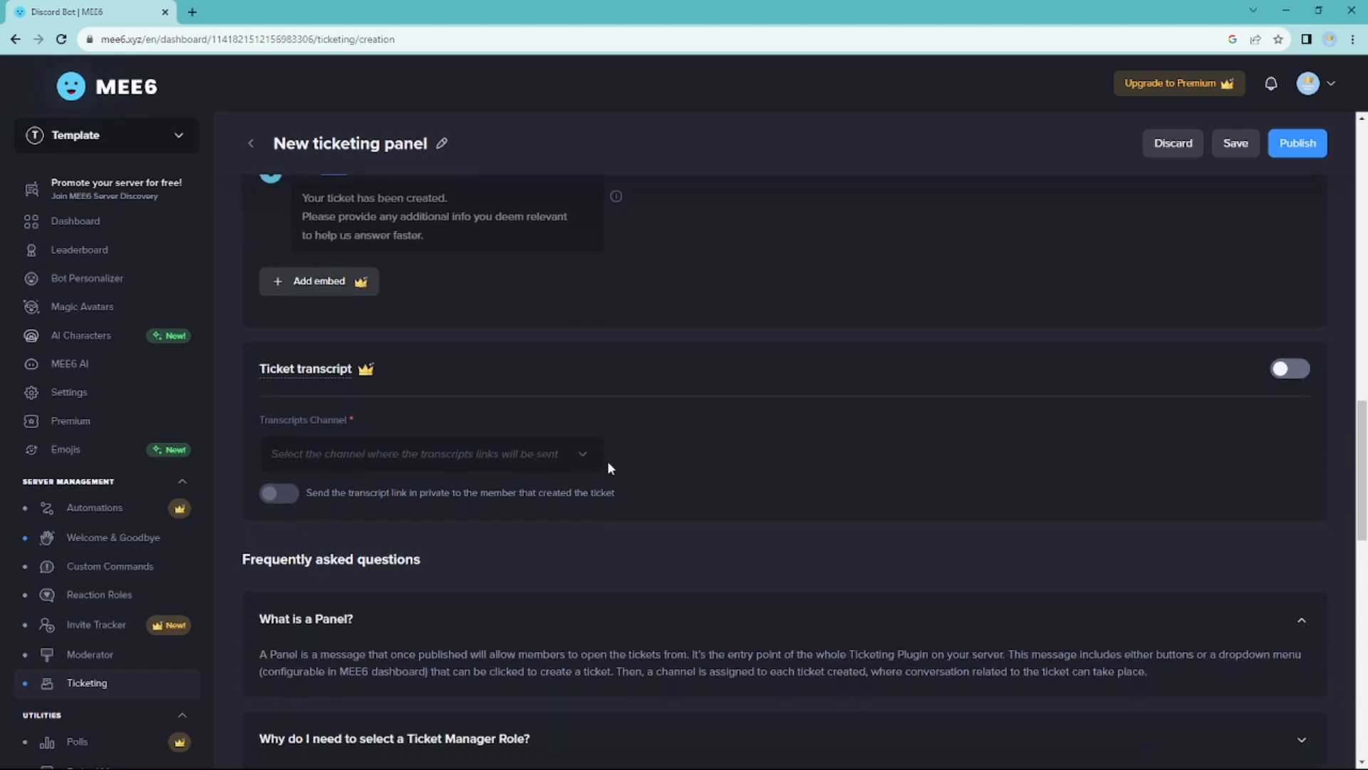
scroll("up", 3)
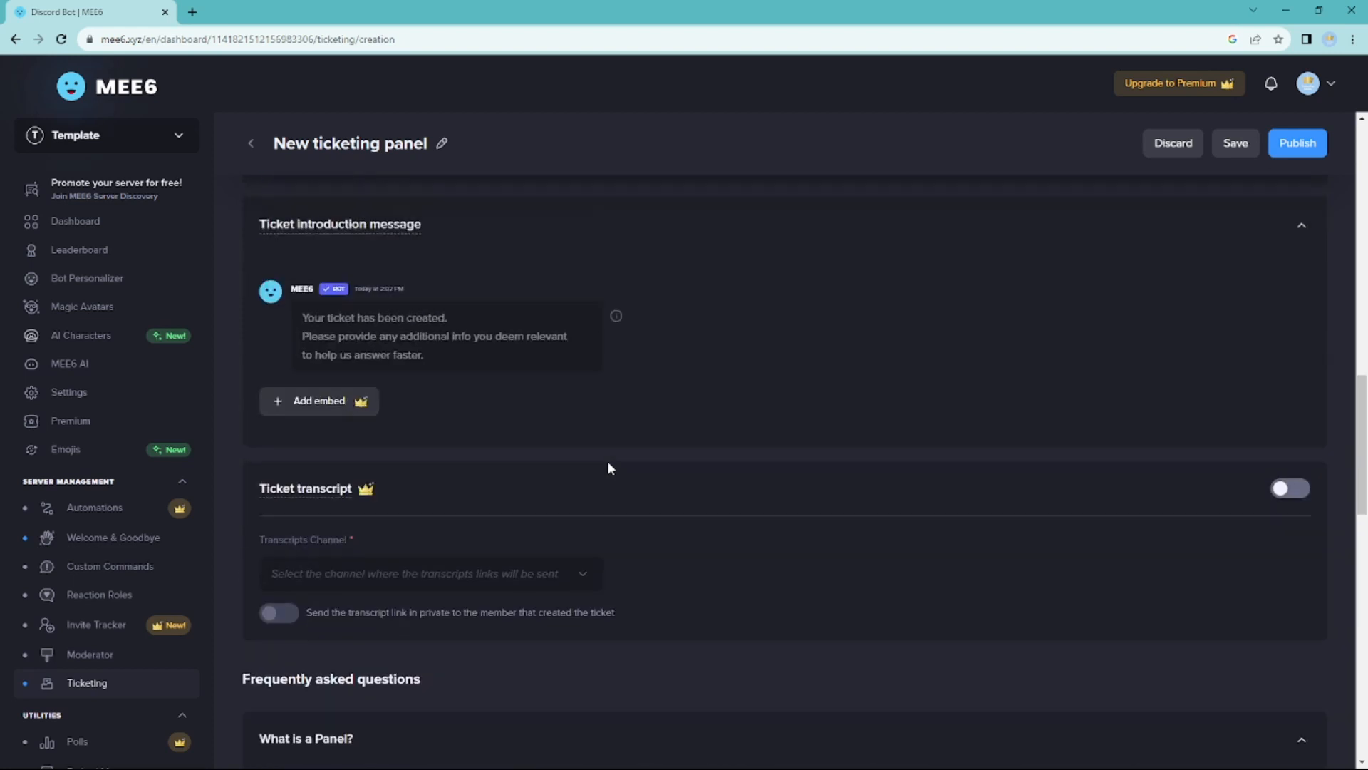
scroll("down", 3)
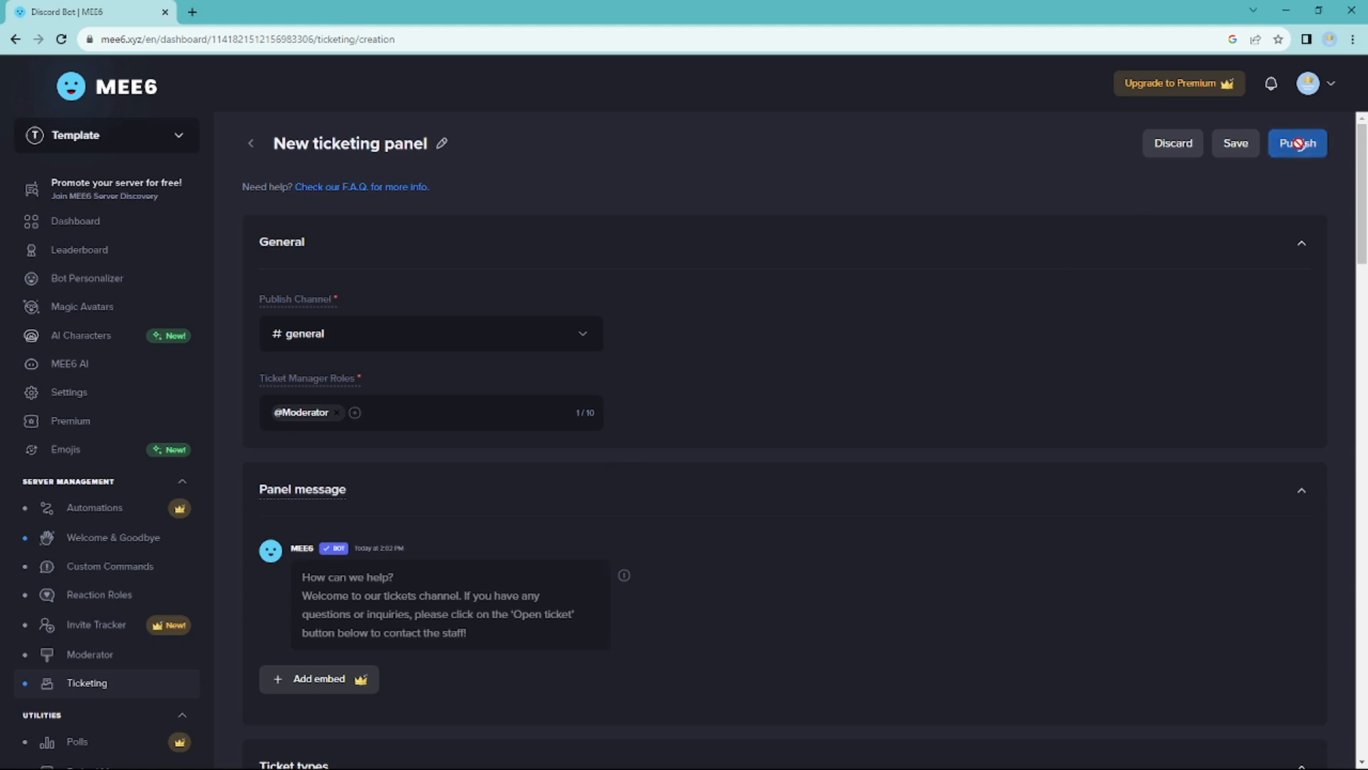
Step: Publish the ticketing panel and check it in Discord
left_click(1298, 144)
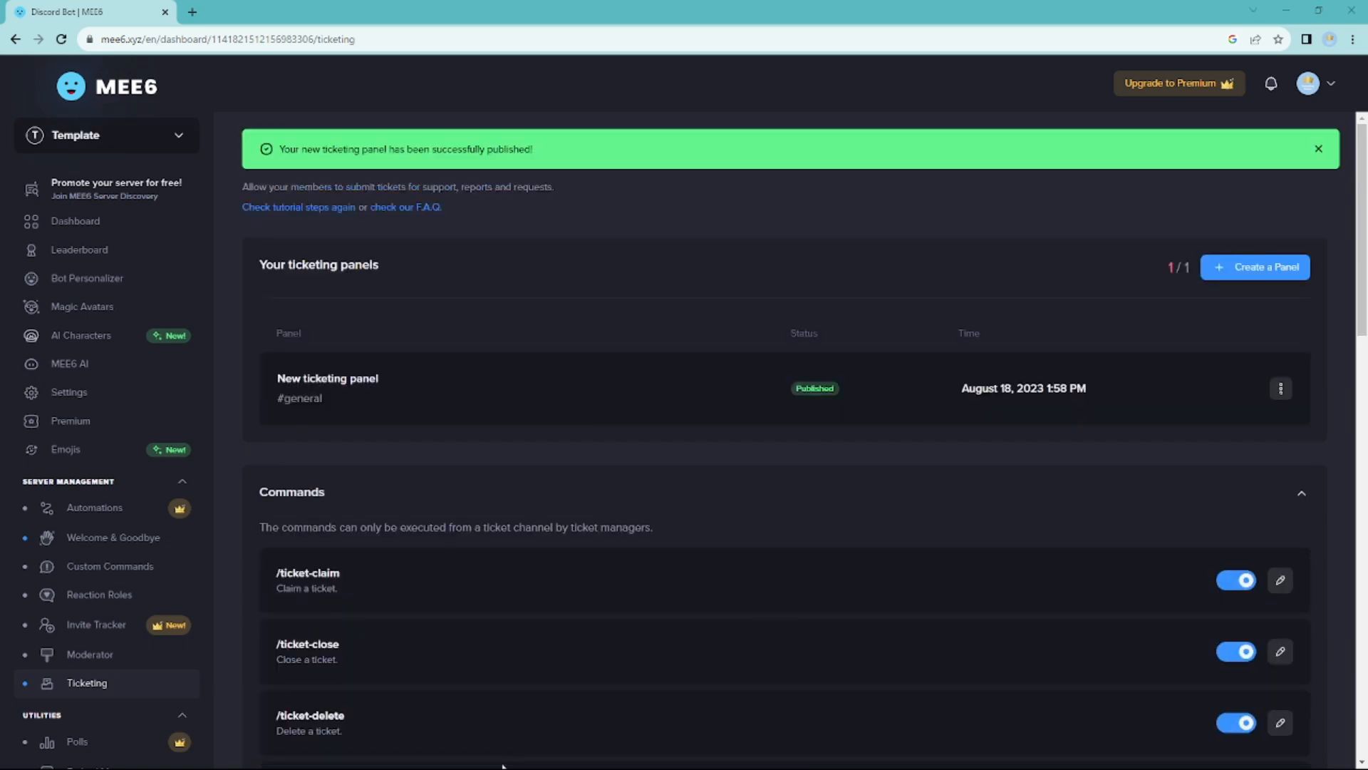
left_click(1317, 149)
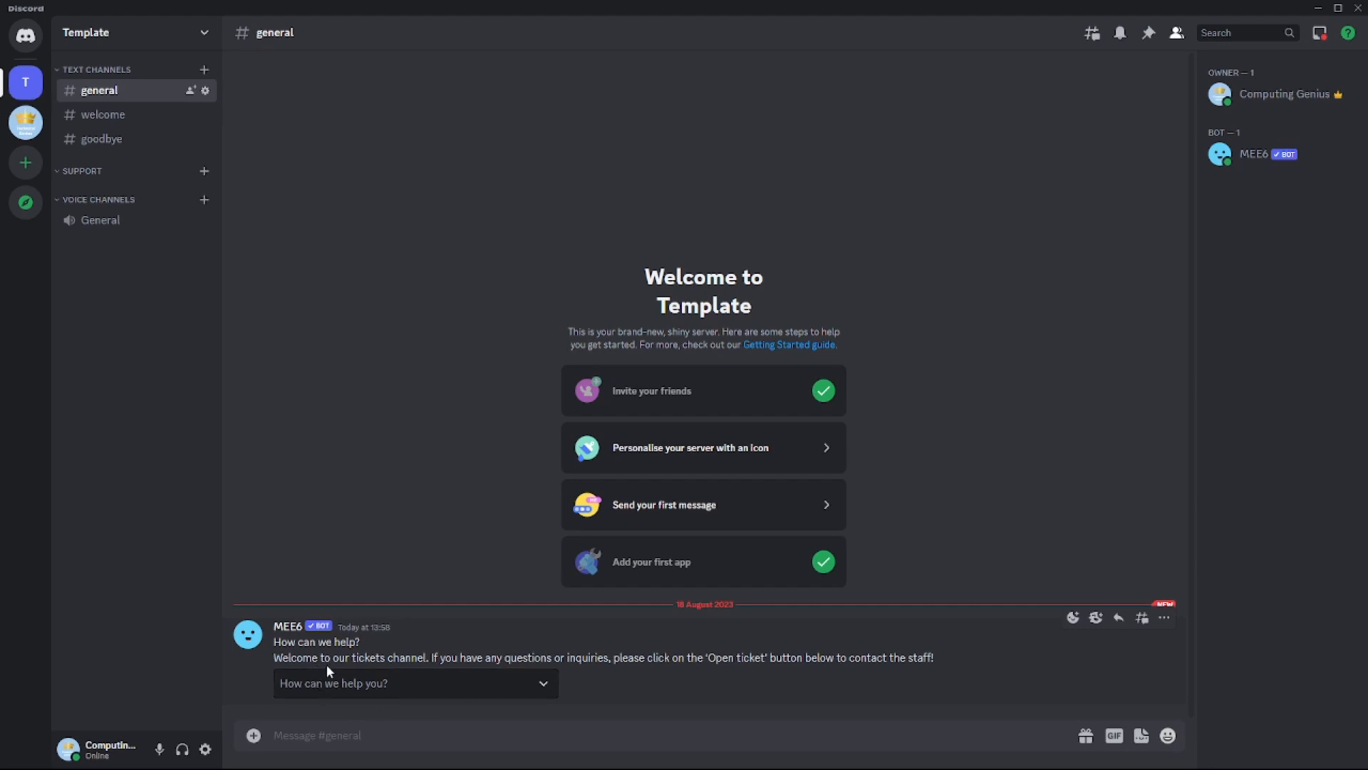
mouse_move(478, 672)
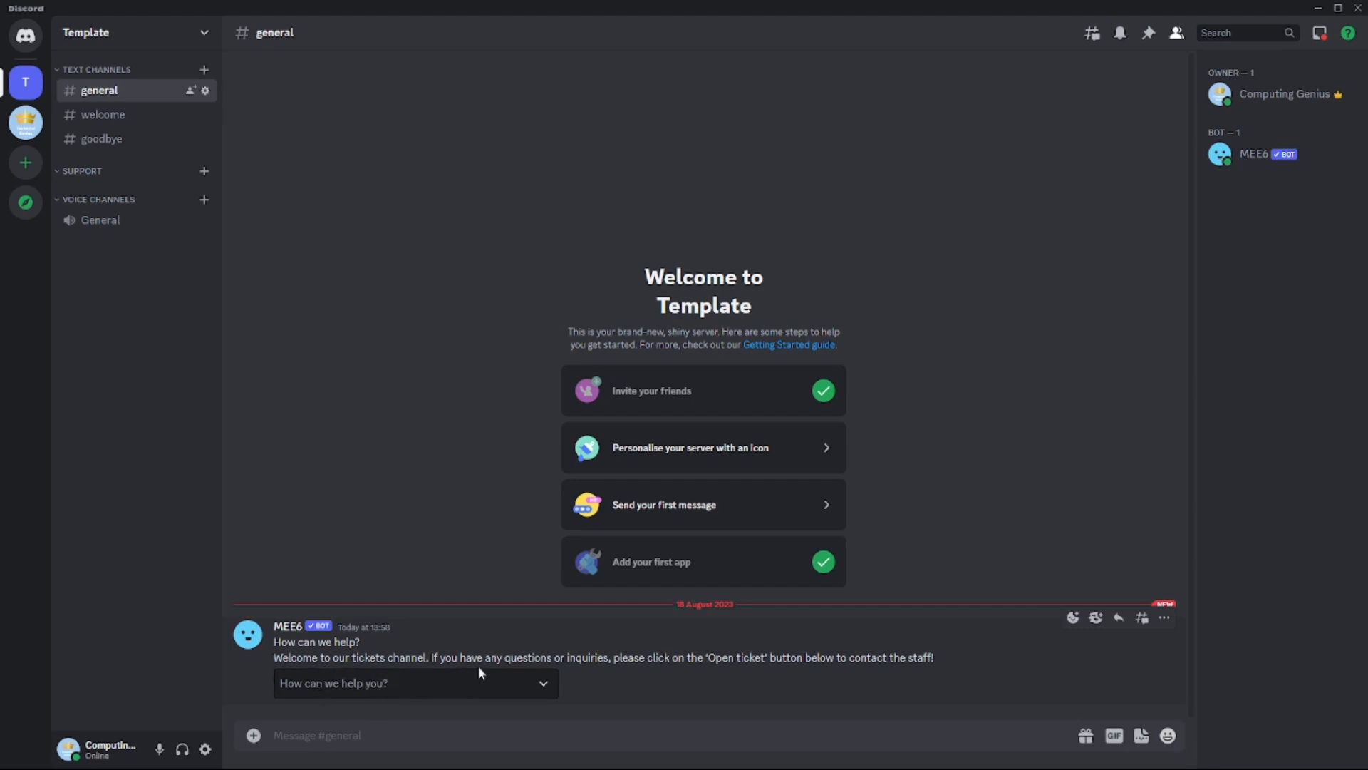
mouse_move(630, 711)
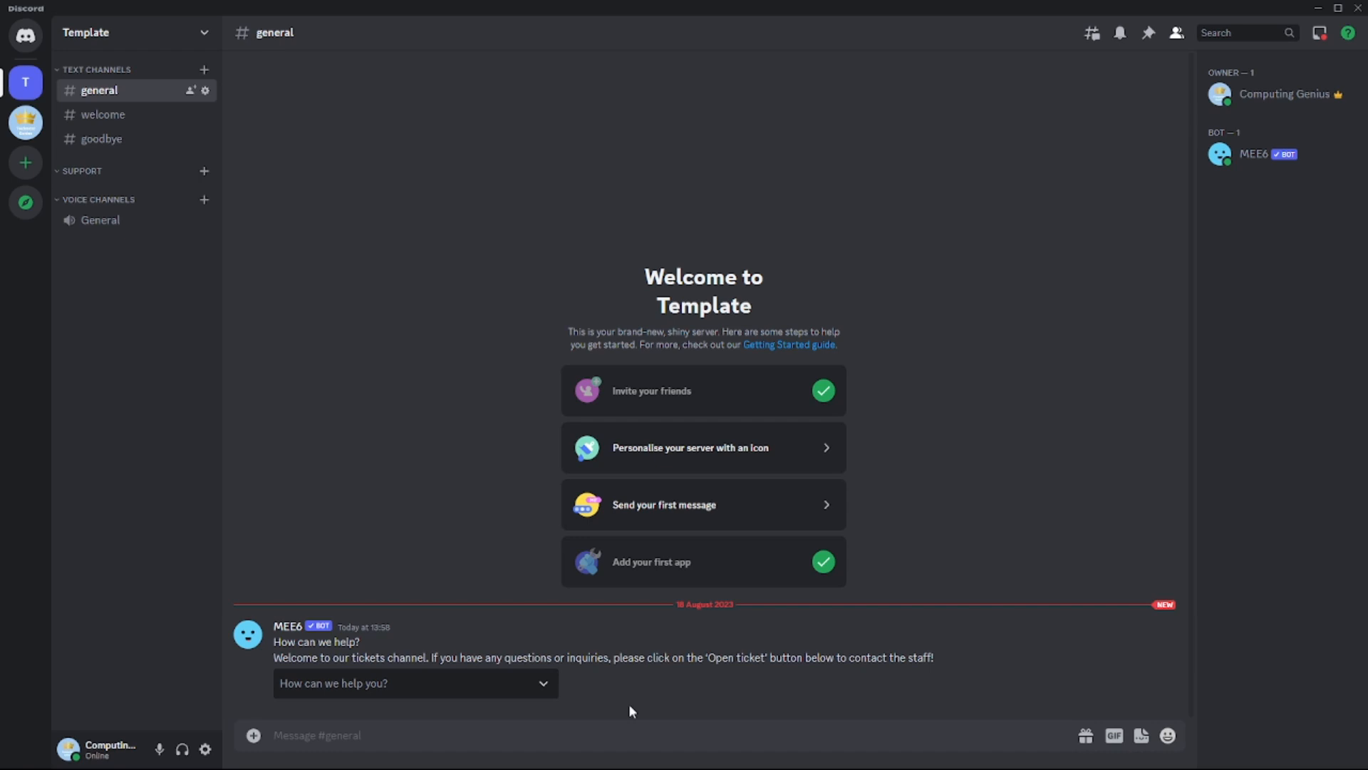
mouse_move(724, 707)
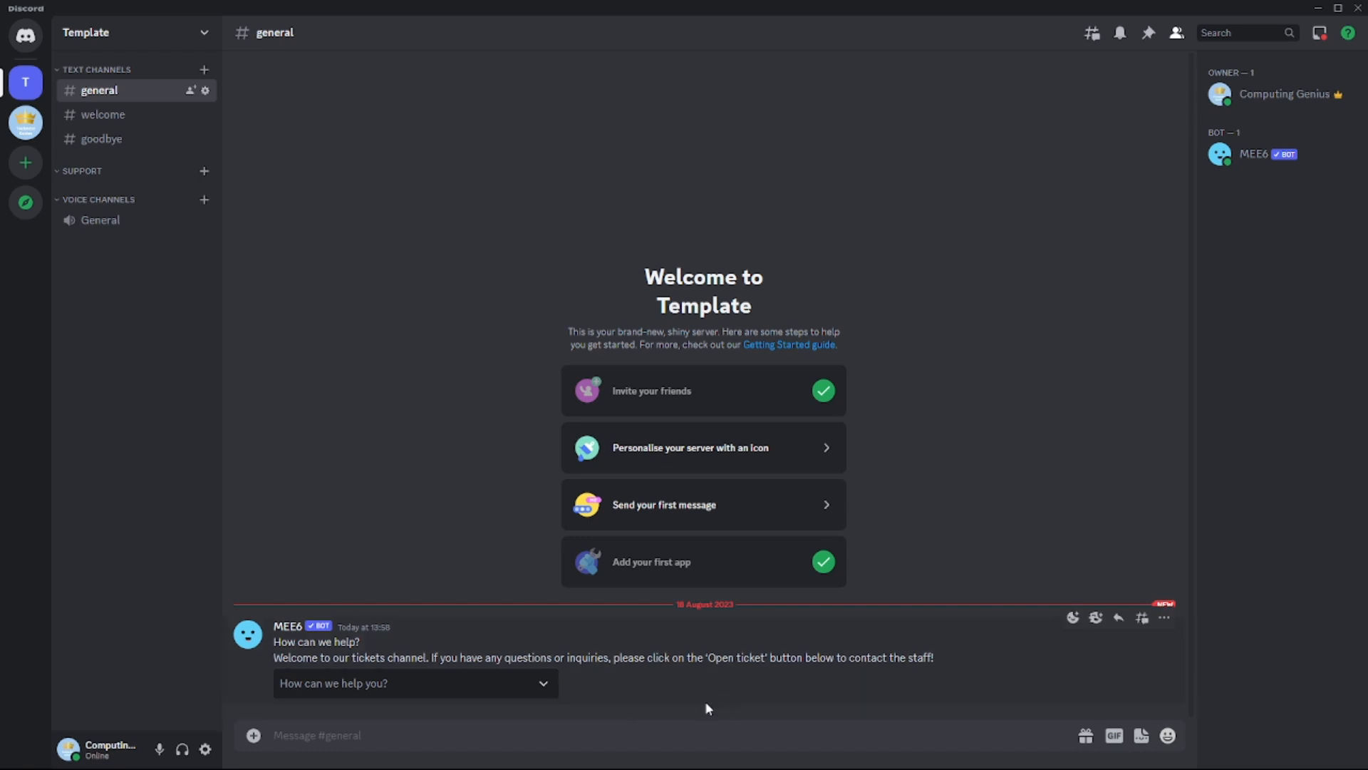
Step: Choose 'Open ticket here!' from the panel's dropdown in #general
left_click(416, 683)
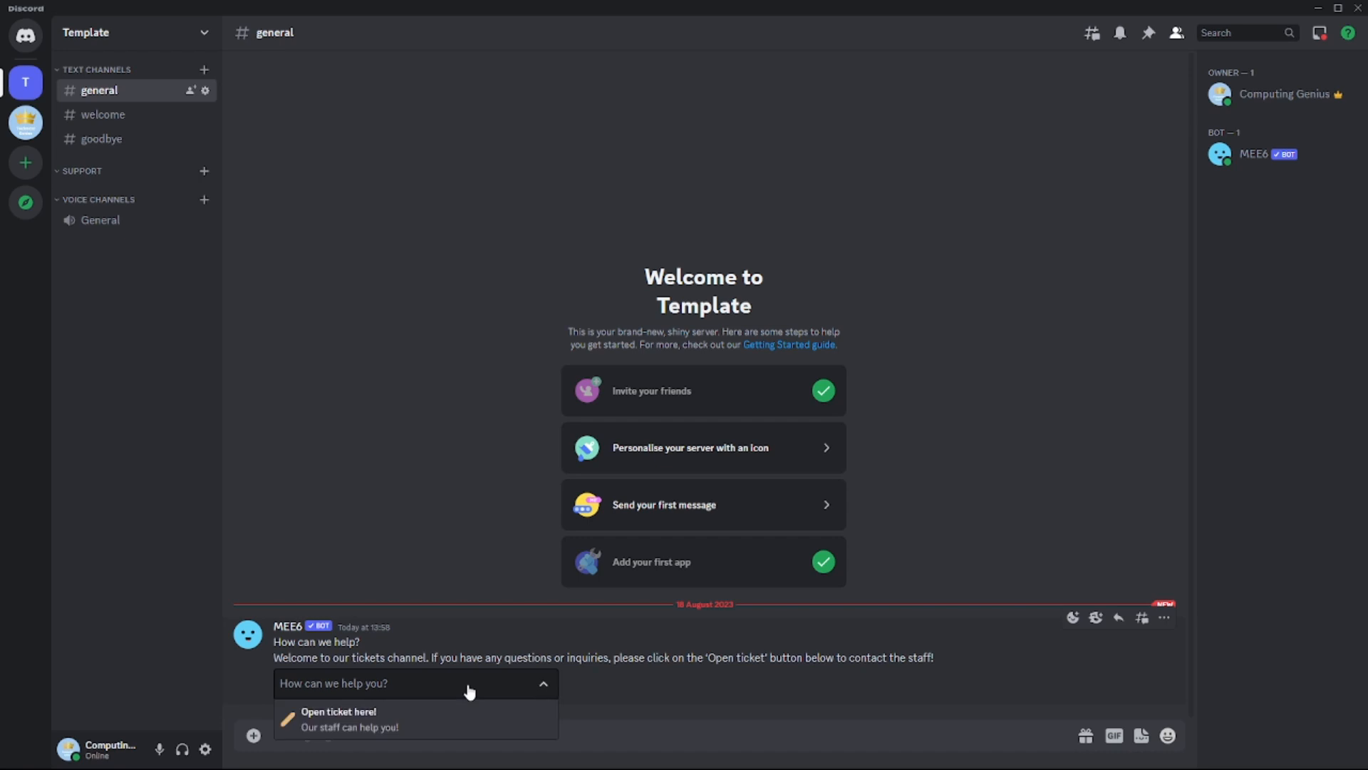
mouse_move(435, 738)
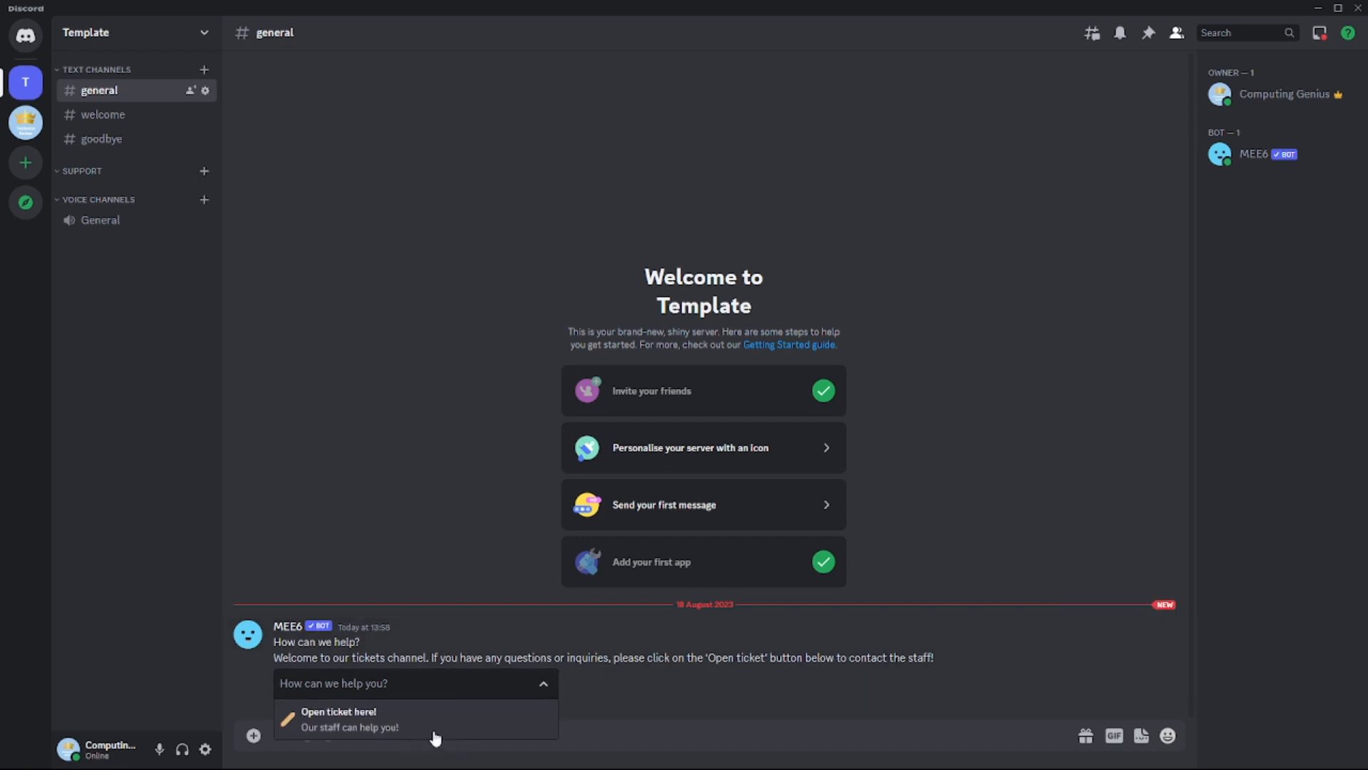
left_click(339, 716)
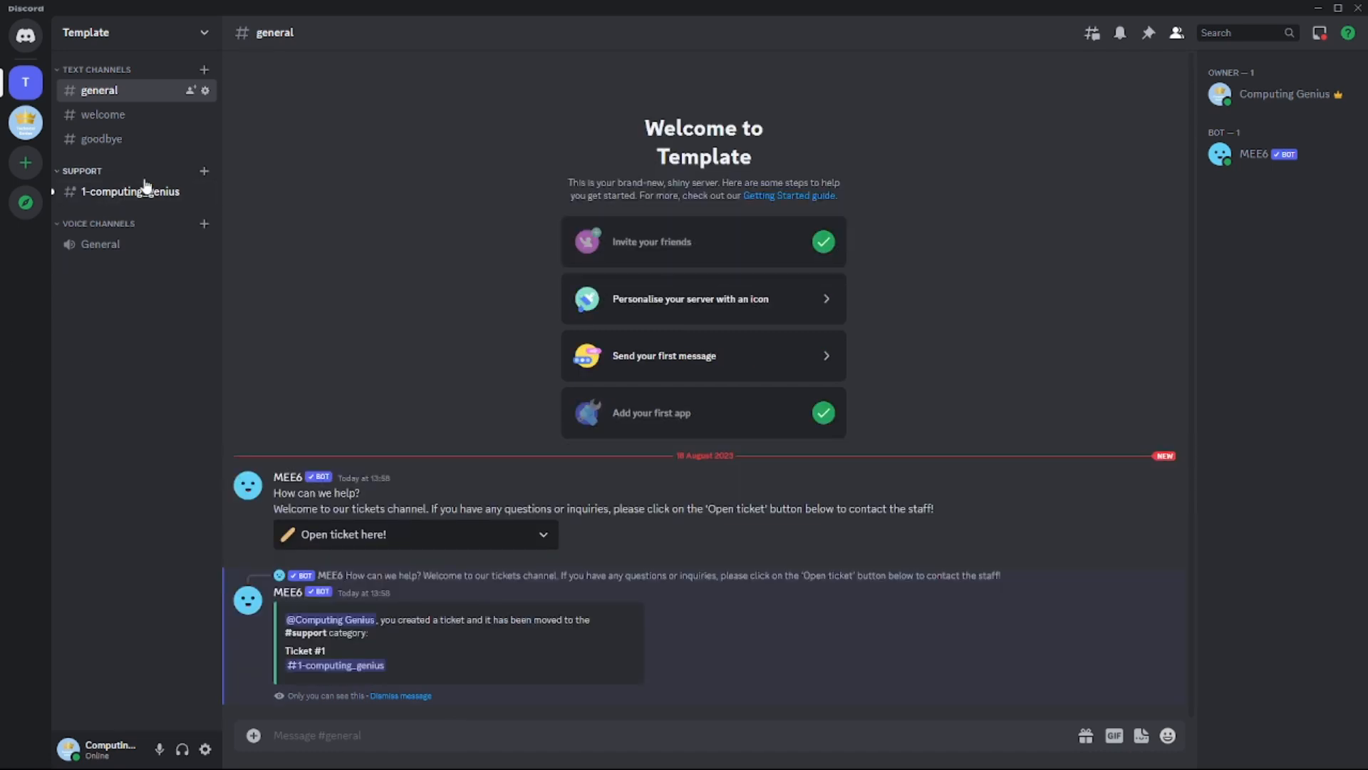
Step: Open channel 1-computing_genius and try Claim, Close and Delete on the ticket
left_click(132, 191)
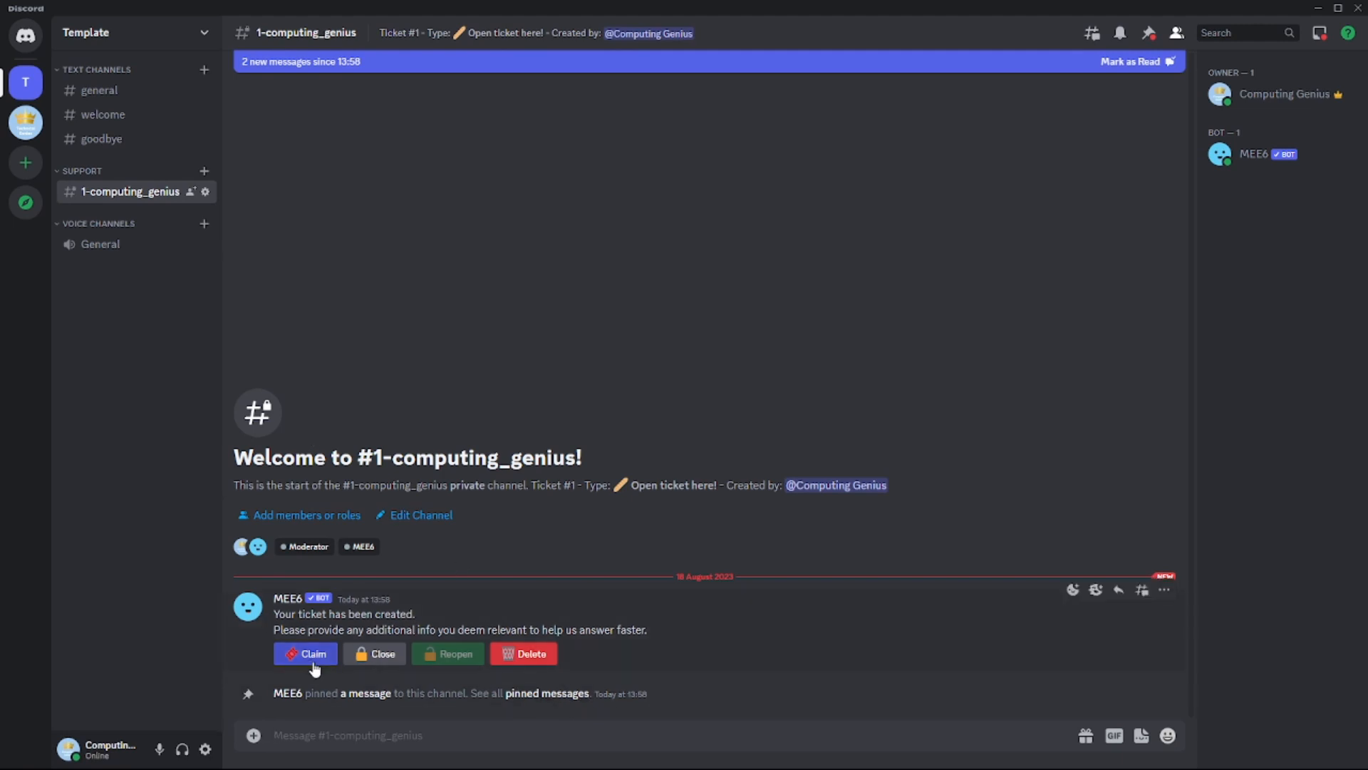
left_click(306, 652)
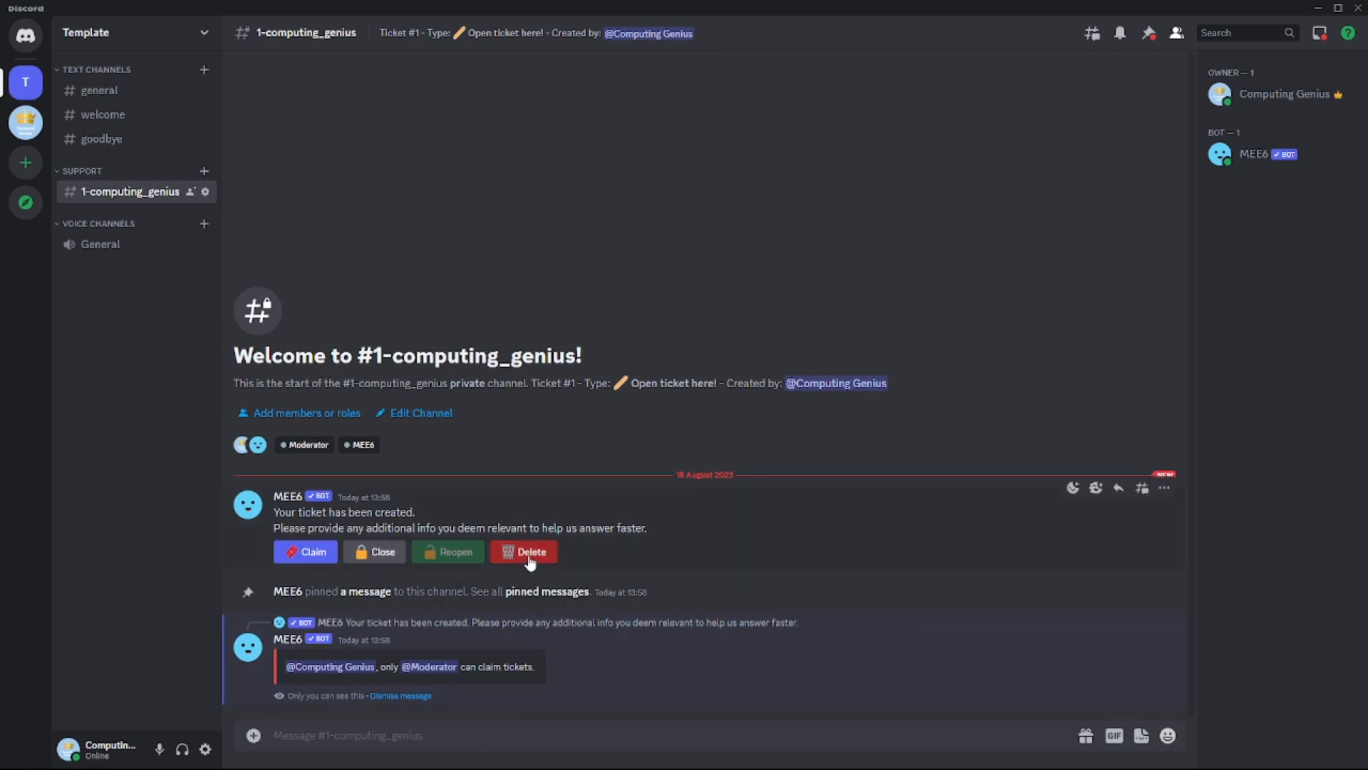
left_click(374, 552)
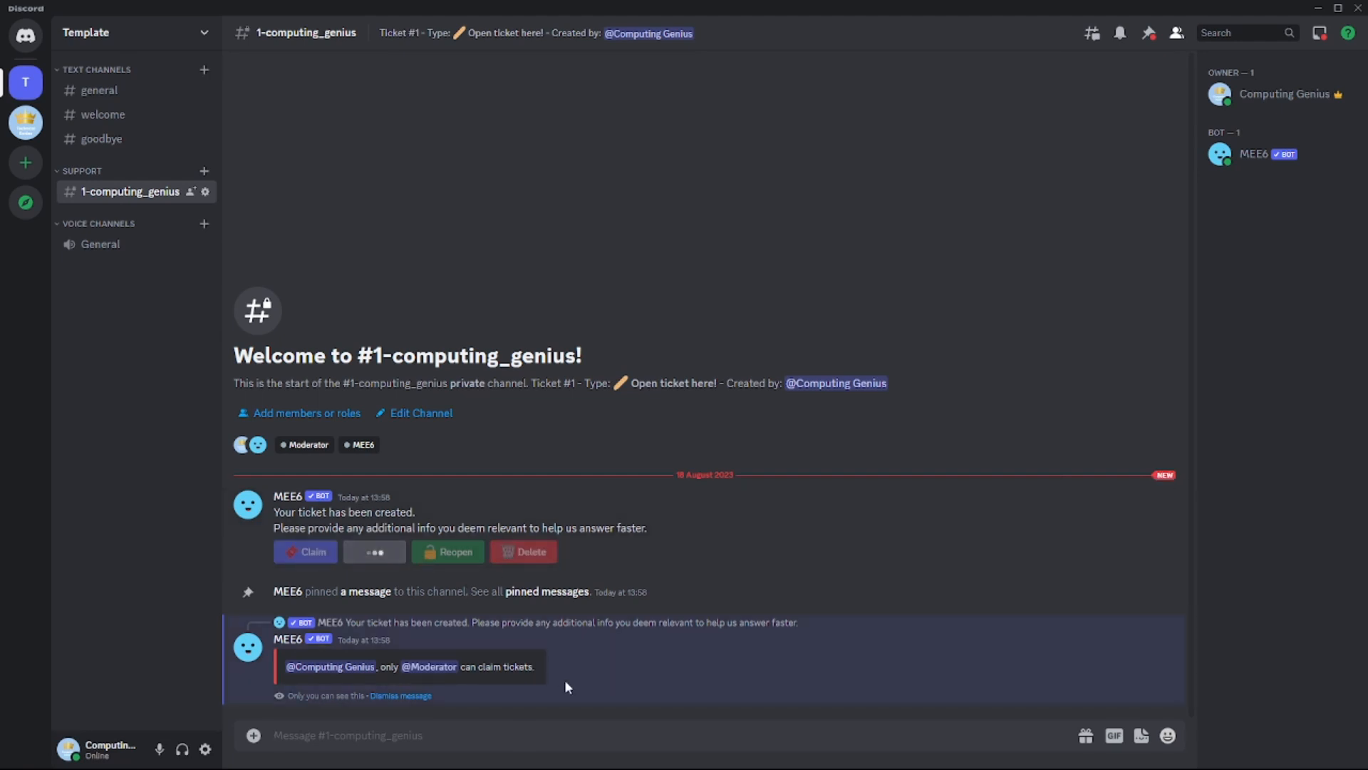
left_click(373, 550)
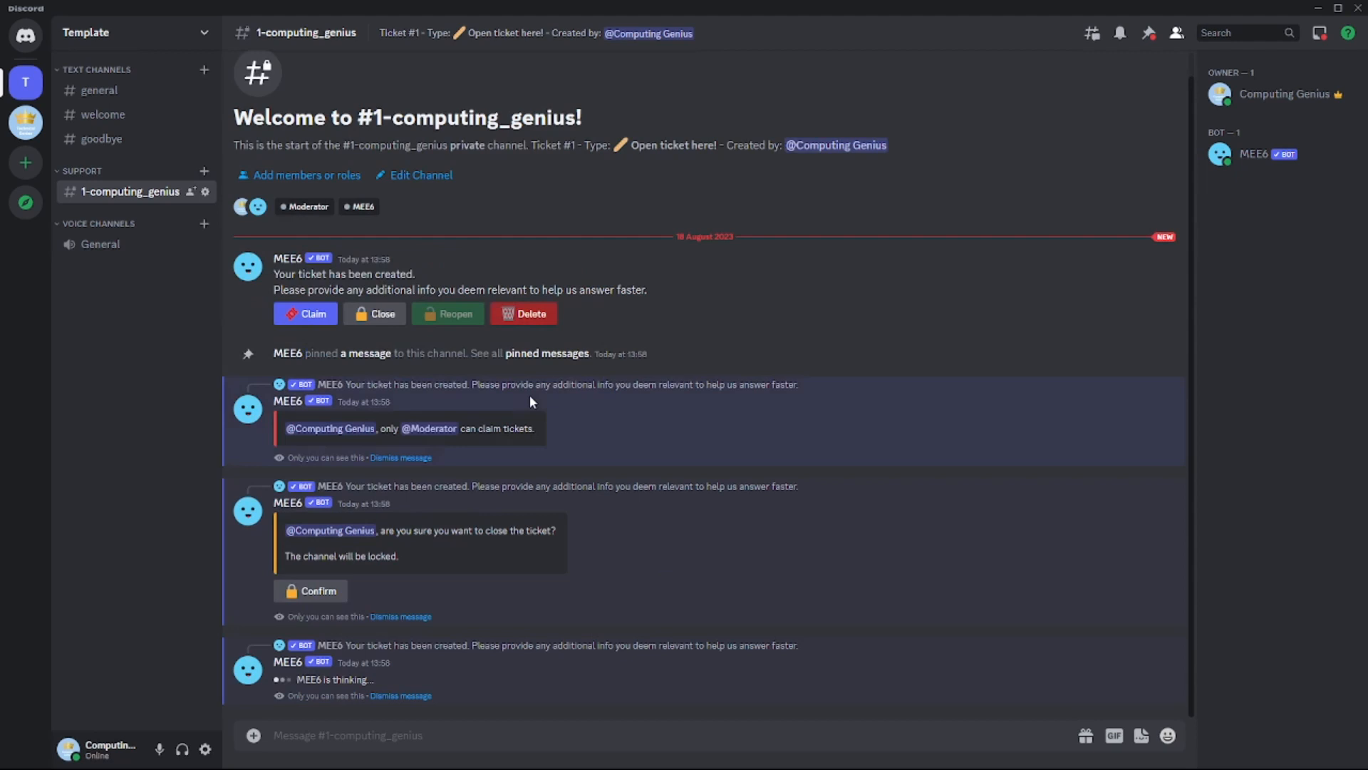
left_click(524, 314)
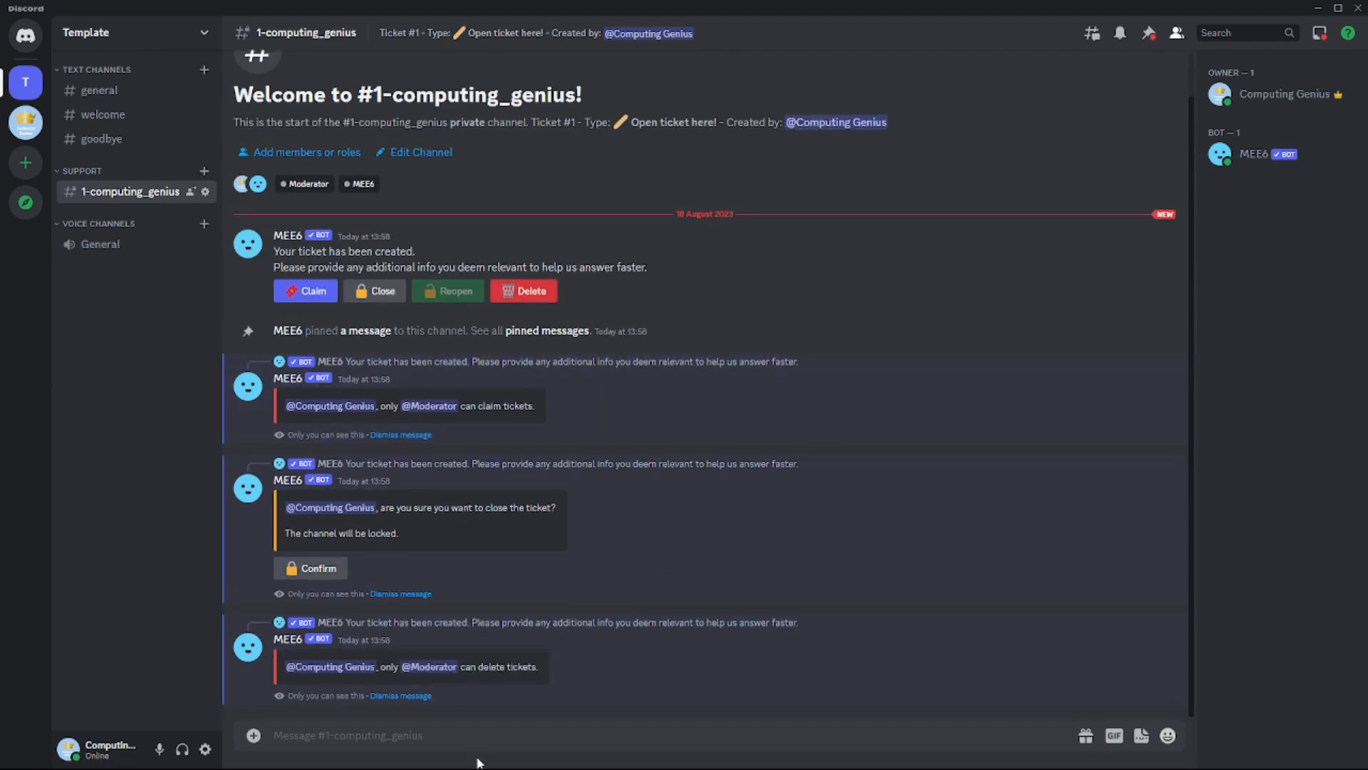
mouse_move(544, 762)
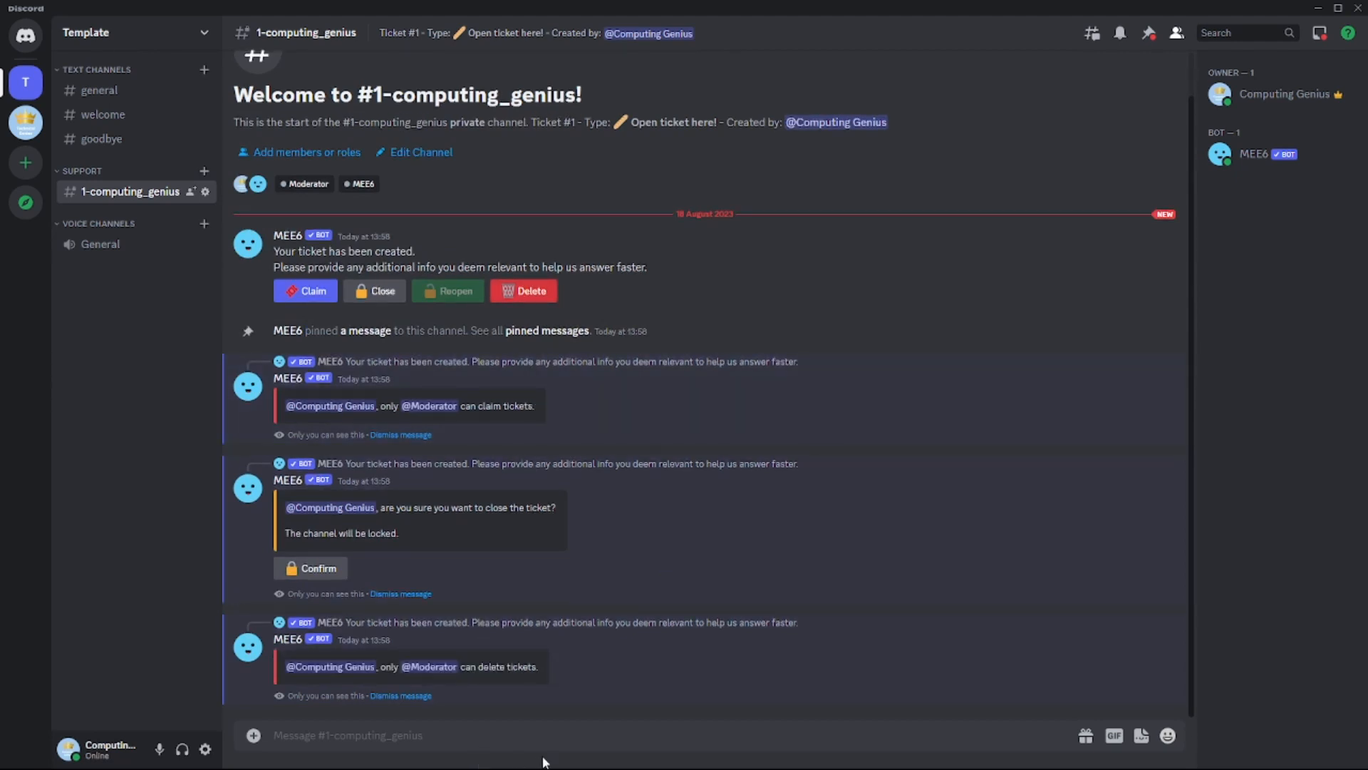